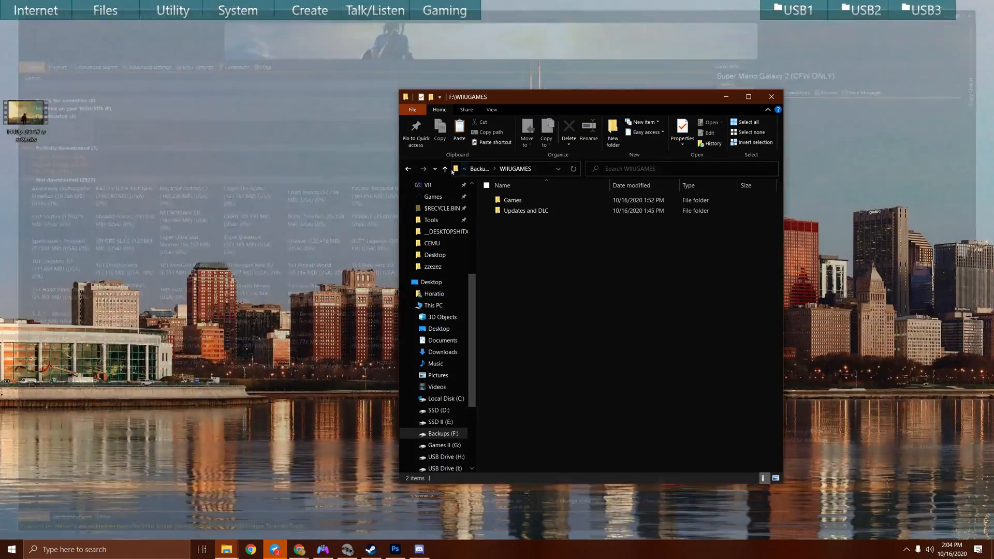
# Step: Browse Backups (F:) into WIIUDLS, select DL-Dec, then minimize File Explorer
pyautogui.click(445, 169)
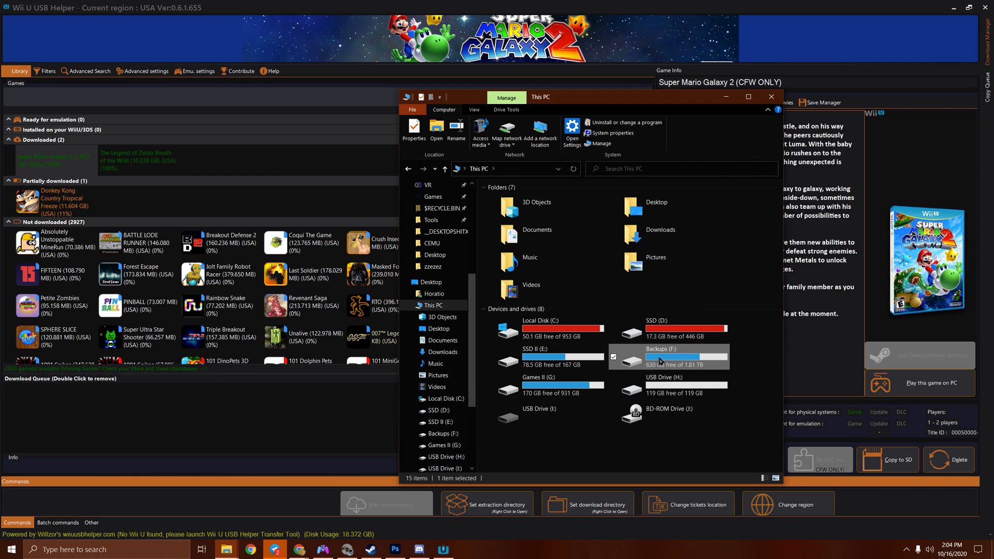
pyautogui.doubleClick(672, 357)
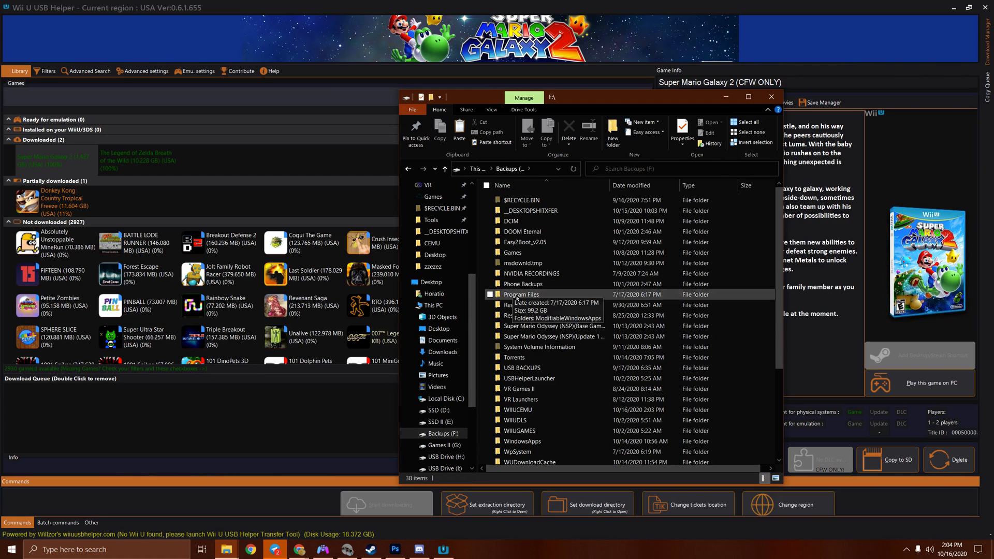
pyautogui.scroll(-3)
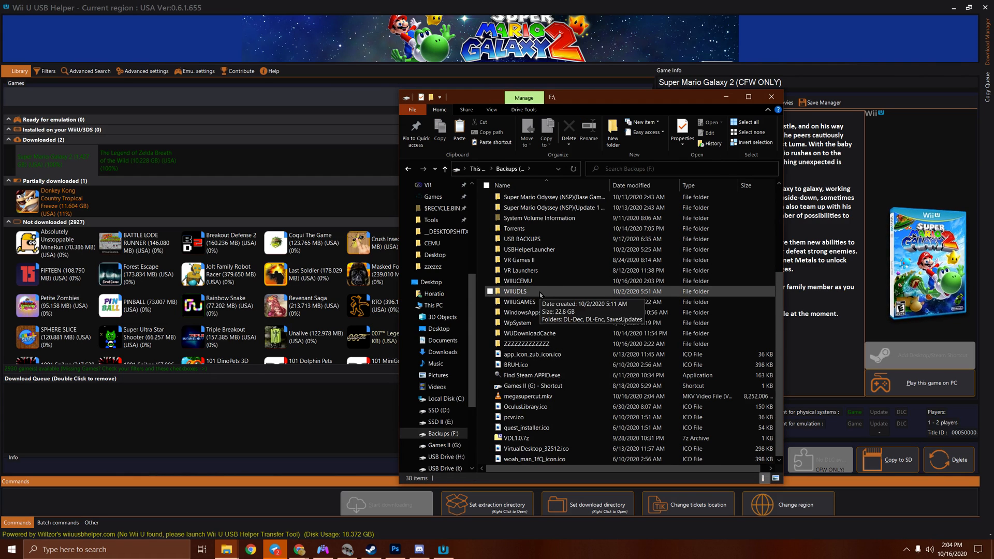
pyautogui.doubleClick(515, 291)
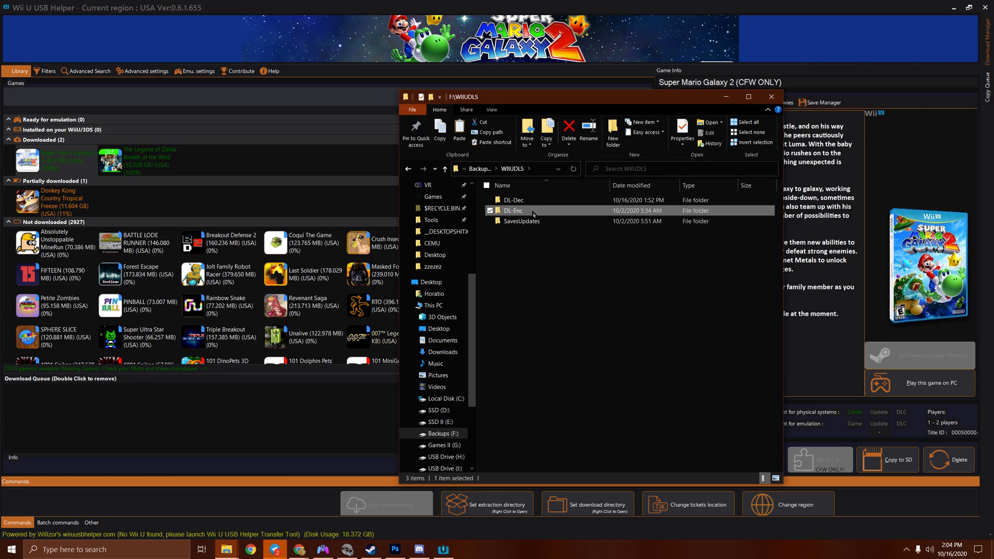
pyautogui.click(513, 199)
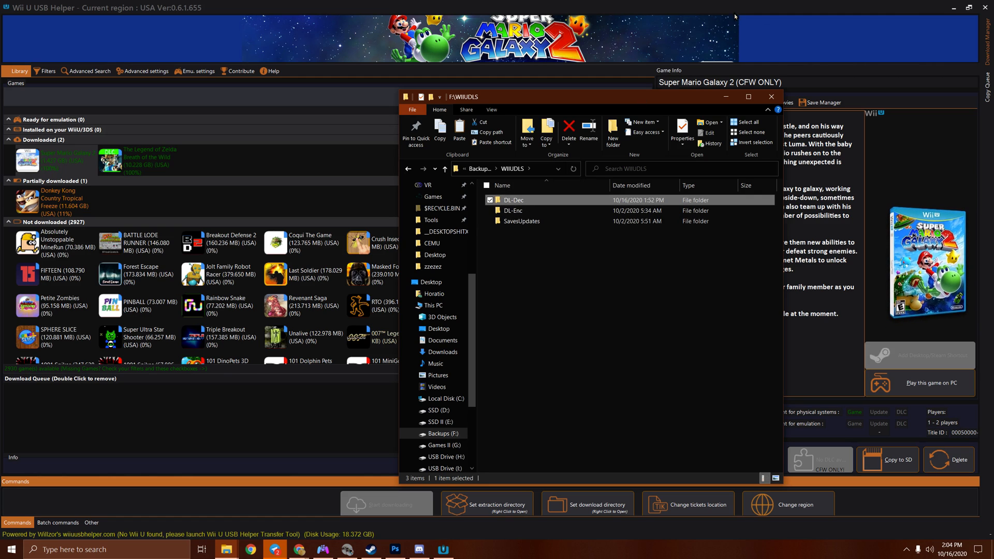
pyautogui.click(772, 97)
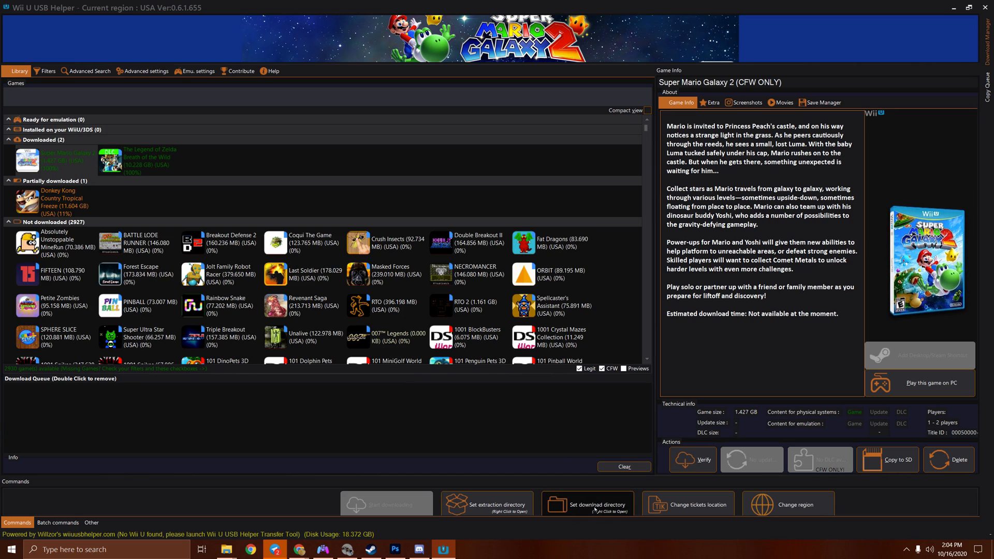
# Step: Set the download directory to WIIUDLS\DL-Enc and the extraction directory to WIIUDLS
pyautogui.click(596, 505)
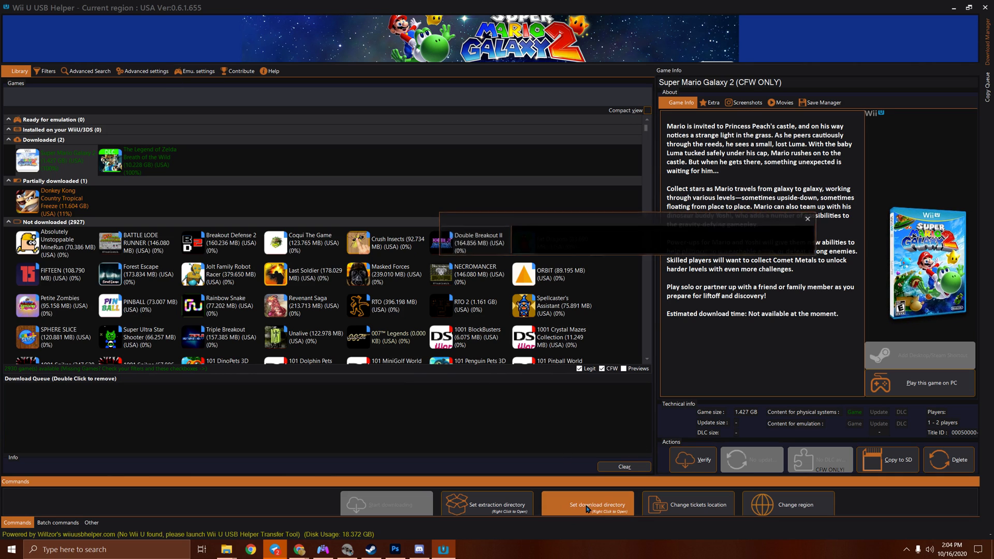
pyautogui.click(596, 504)
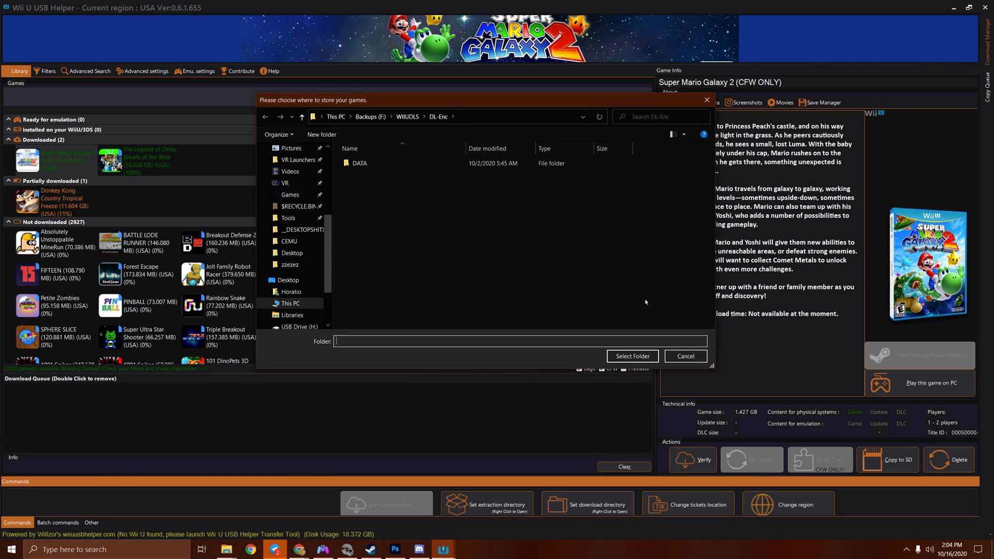
pyautogui.click(685, 357)
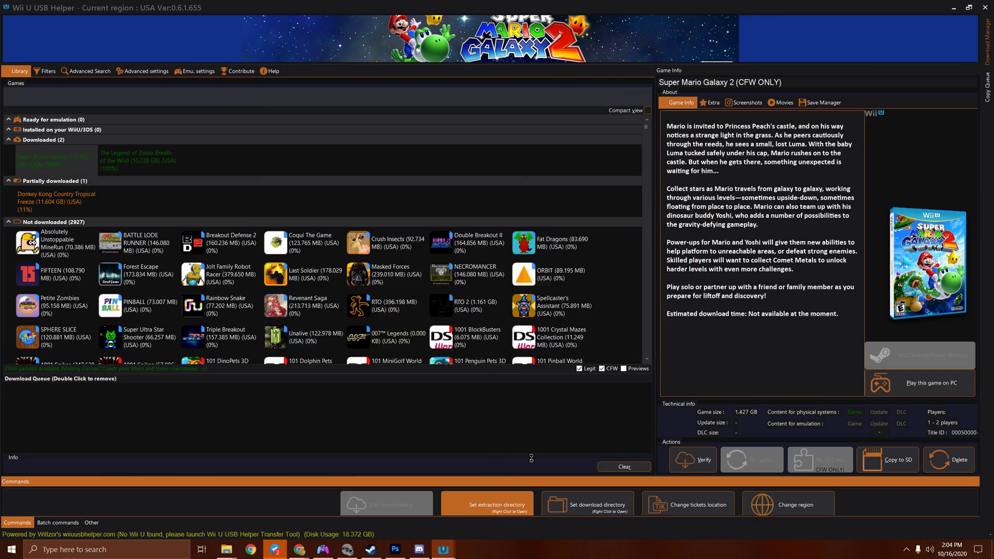
pyautogui.click(487, 504)
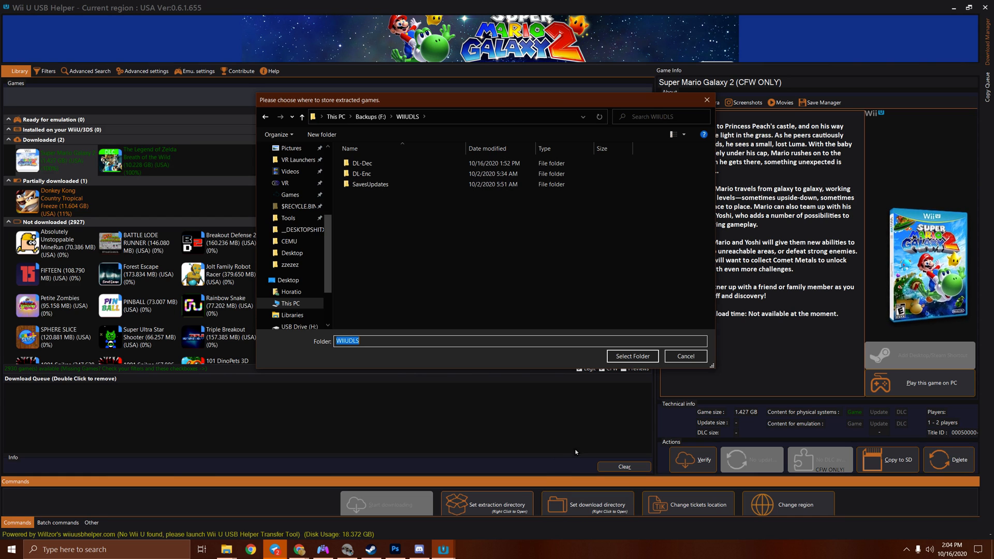
pyautogui.click(362, 163)
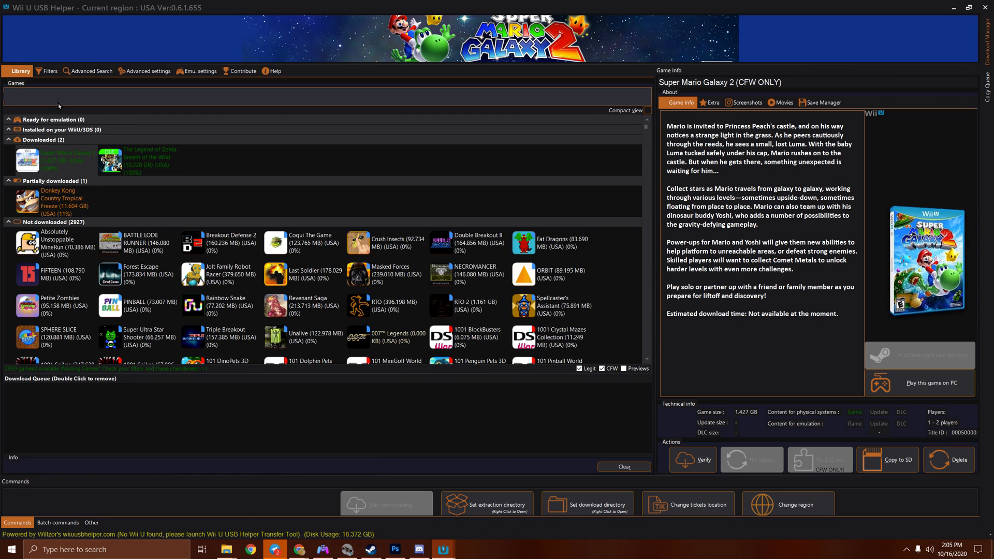
# Step: Search 'donkey kong' and queue Tropical Freeze for download, declining the automatic update
pyautogui.write('donkey kong')
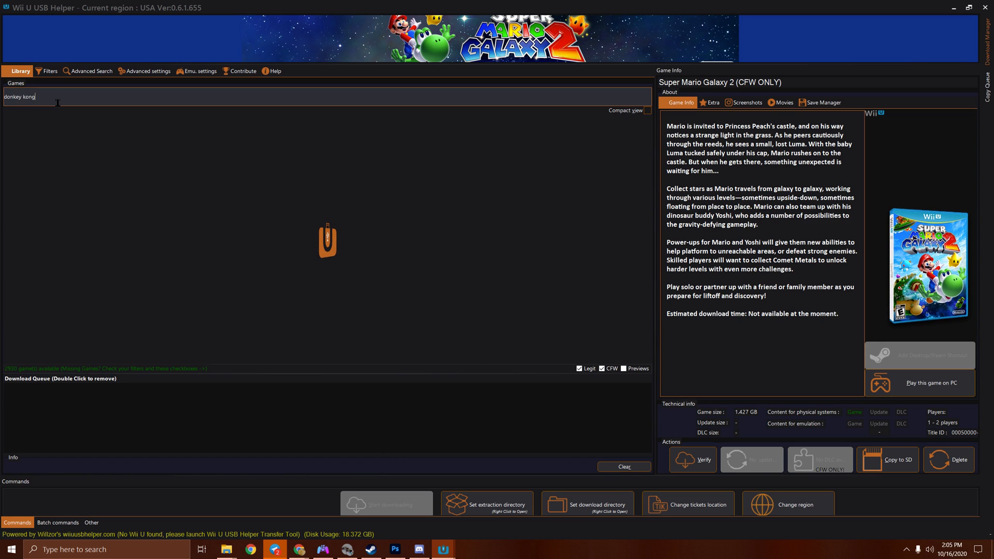
pyautogui.write('donkey kong')
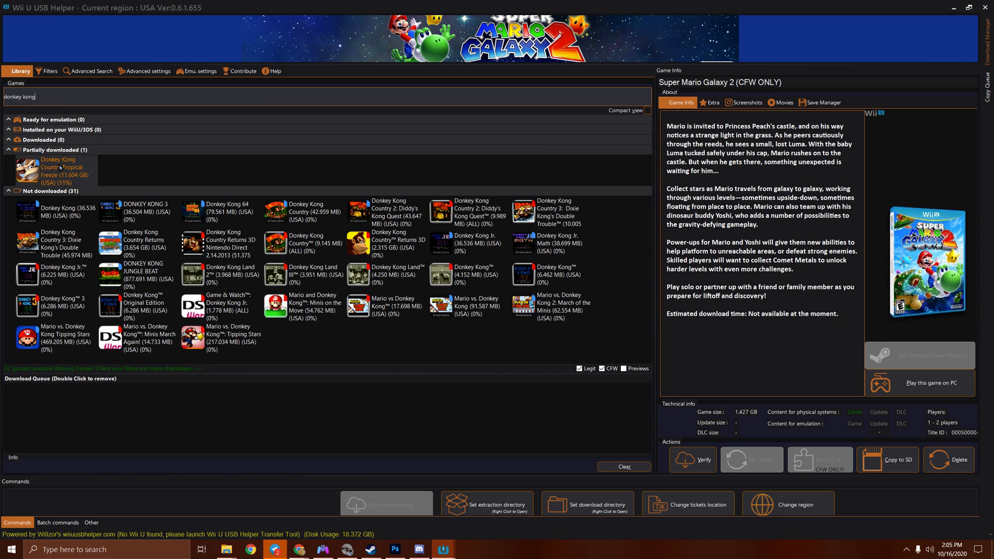
pyautogui.rightClick(57, 169)
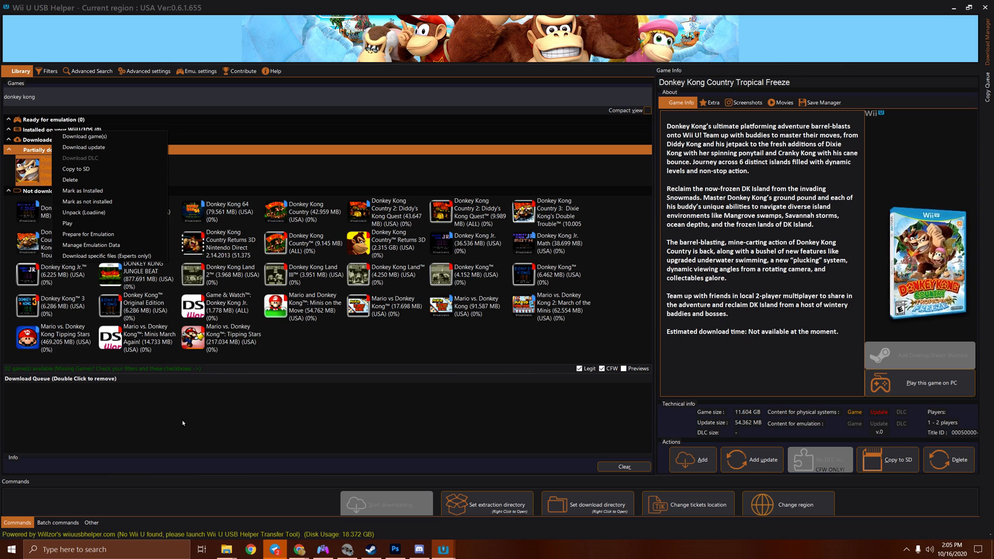
pyautogui.moveTo(234, 423)
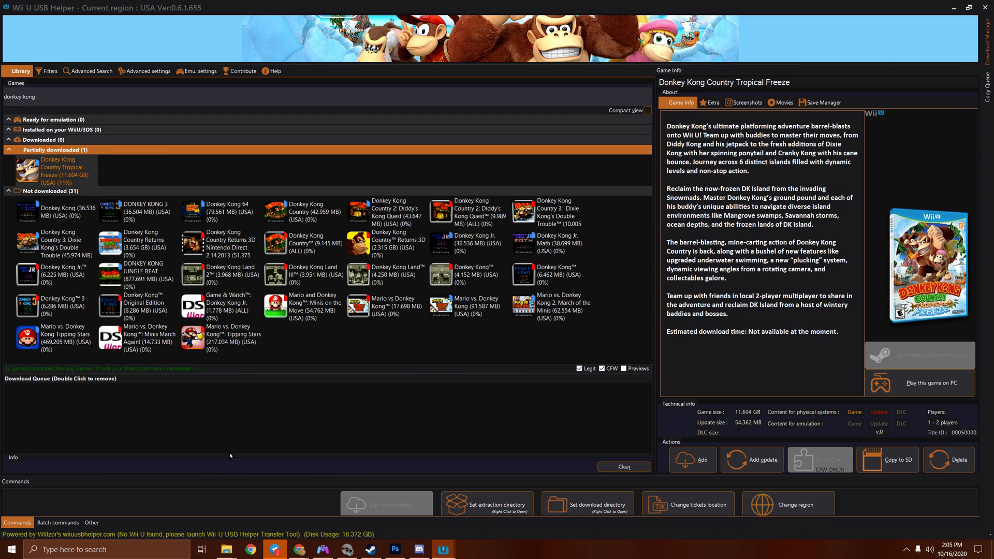
pyautogui.rightClick(60, 171)
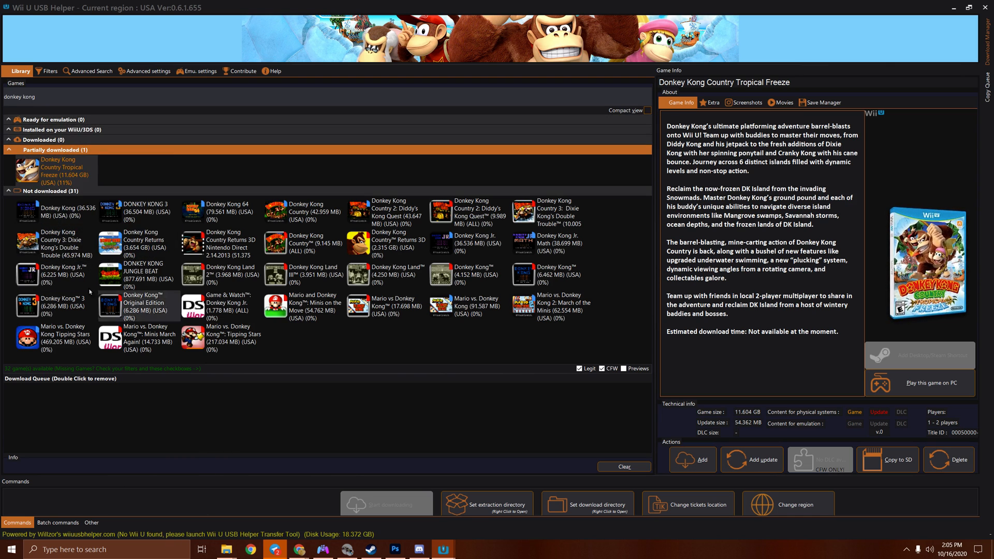
pyautogui.rightClick(52, 171)
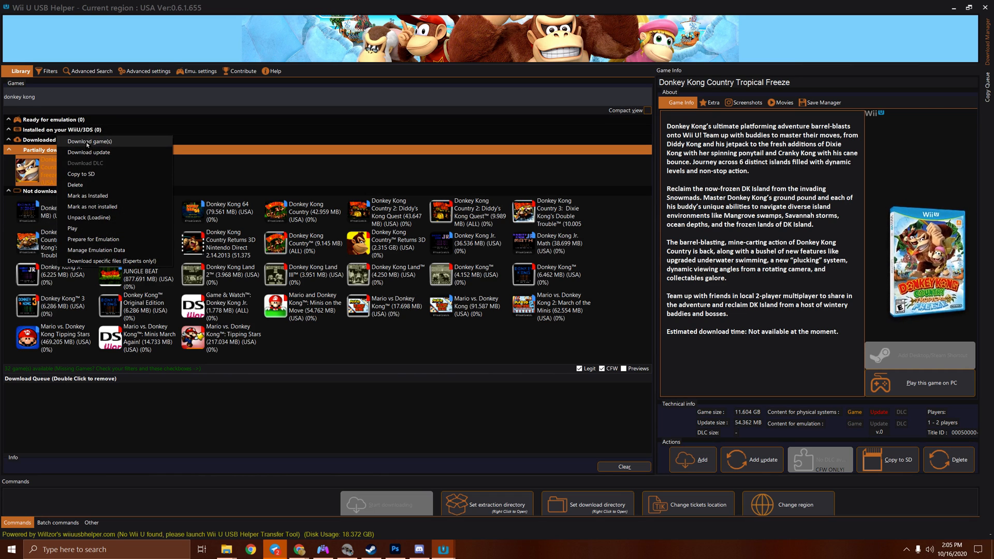
pyautogui.click(96, 141)
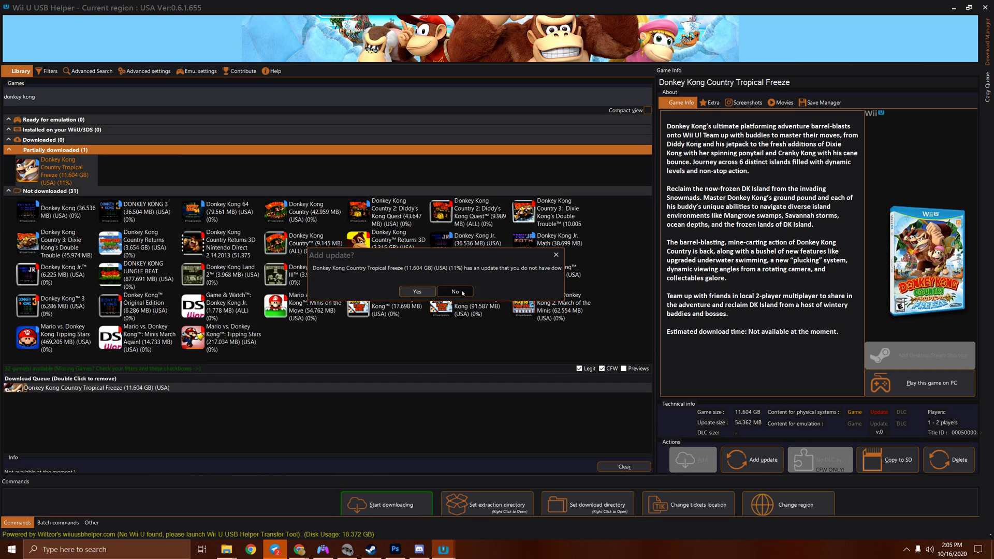
pyautogui.click(454, 292)
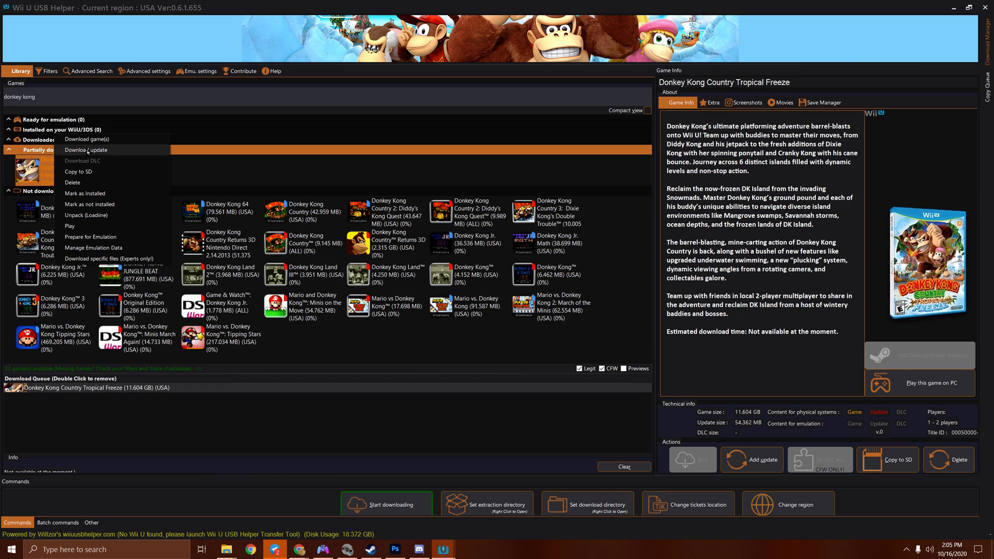
# Step: Queue the 54.362 MB Tropical Freeze update and start downloading
pyautogui.click(84, 150)
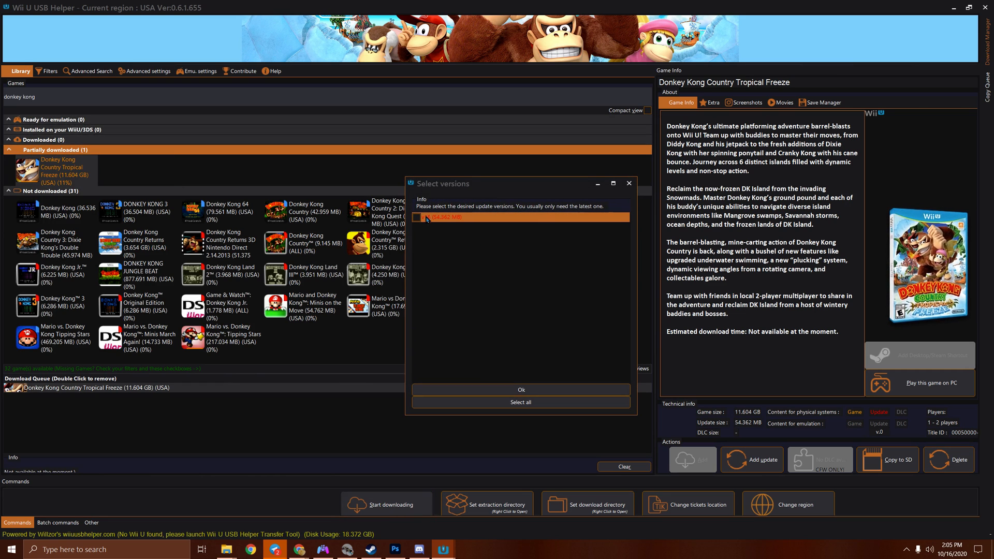
pyautogui.click(520, 389)
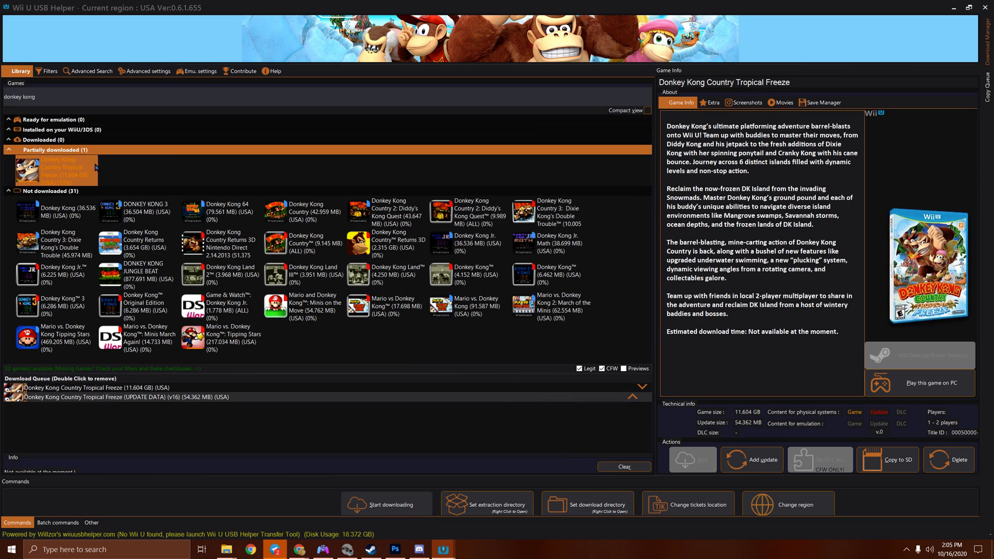
pyautogui.moveTo(291, 455)
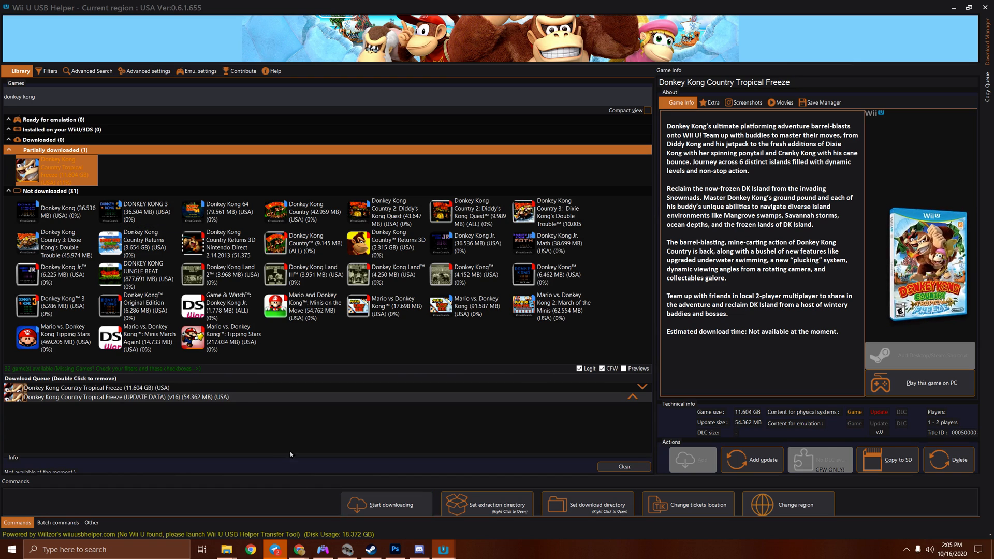
pyautogui.click(388, 504)
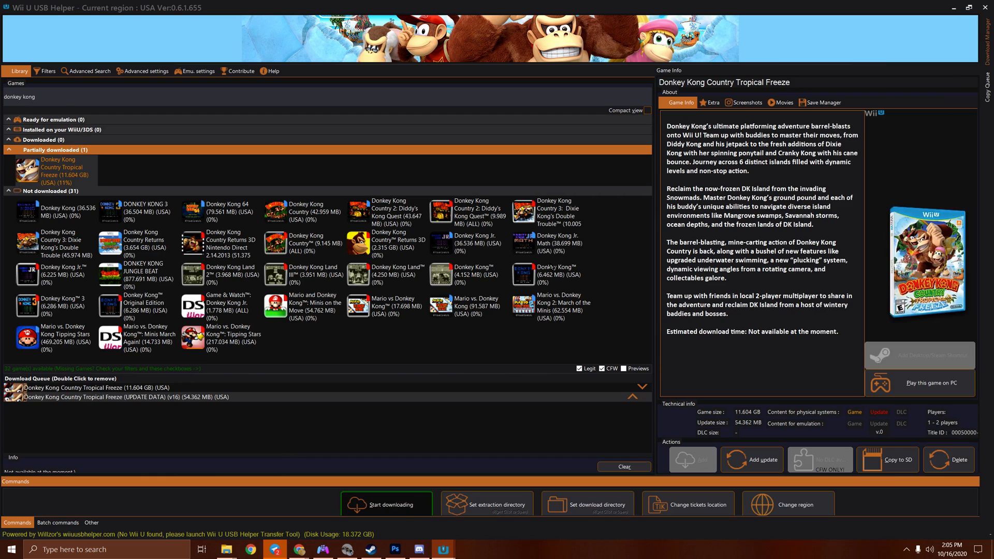
pyautogui.click(386, 505)
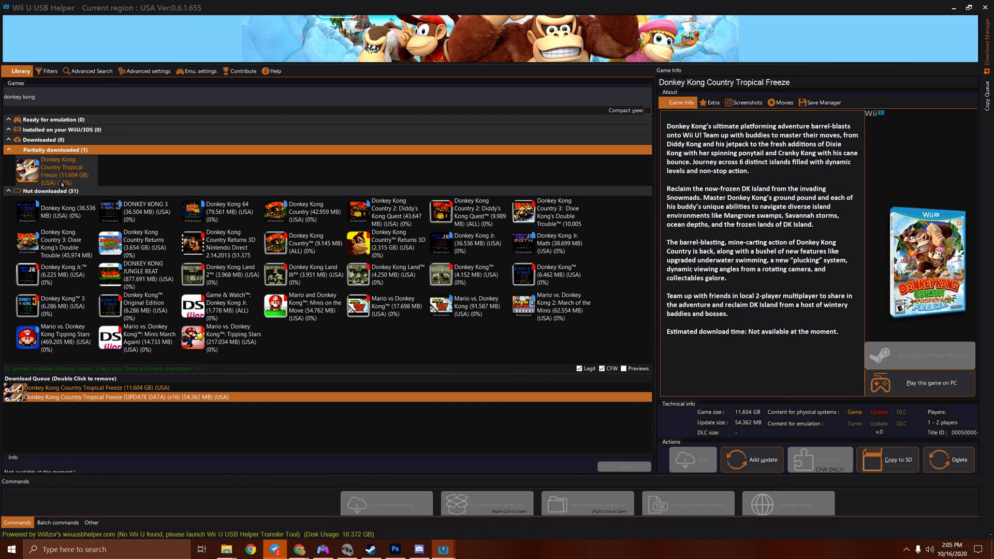
pyautogui.rightClick(59, 174)
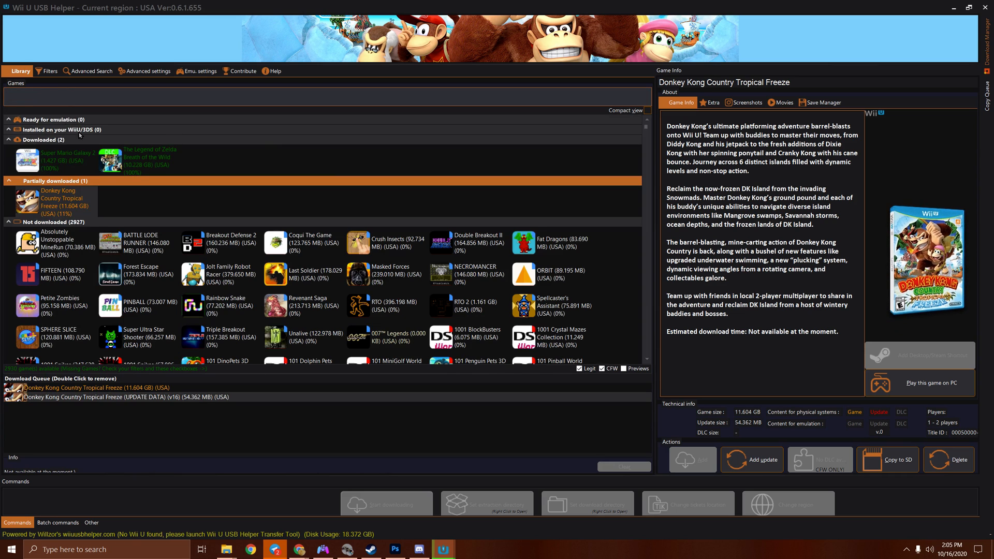
# Step: View Super Mario Galaxy 2's context menu, then restore the File Explorer window
pyautogui.rightClick(57, 157)
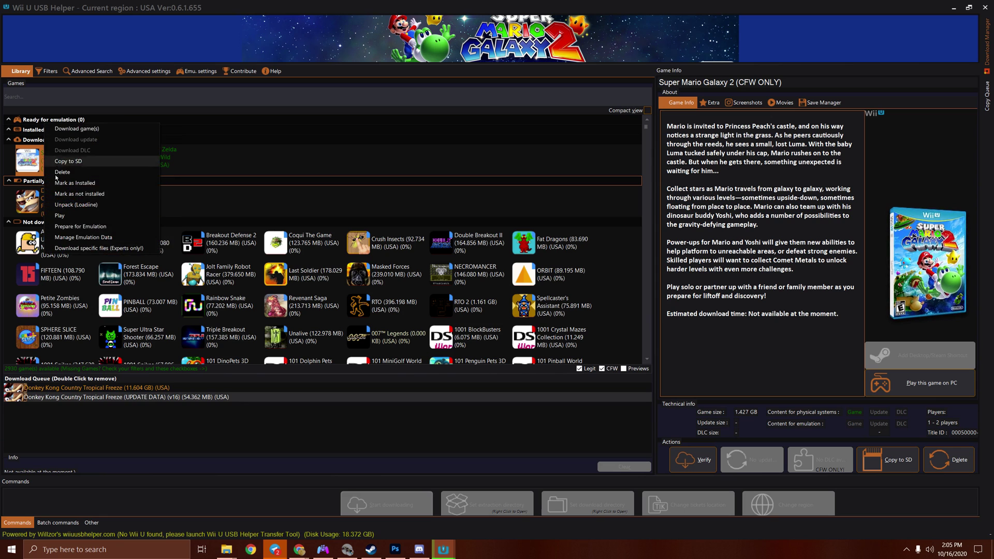
pyautogui.click(67, 161)
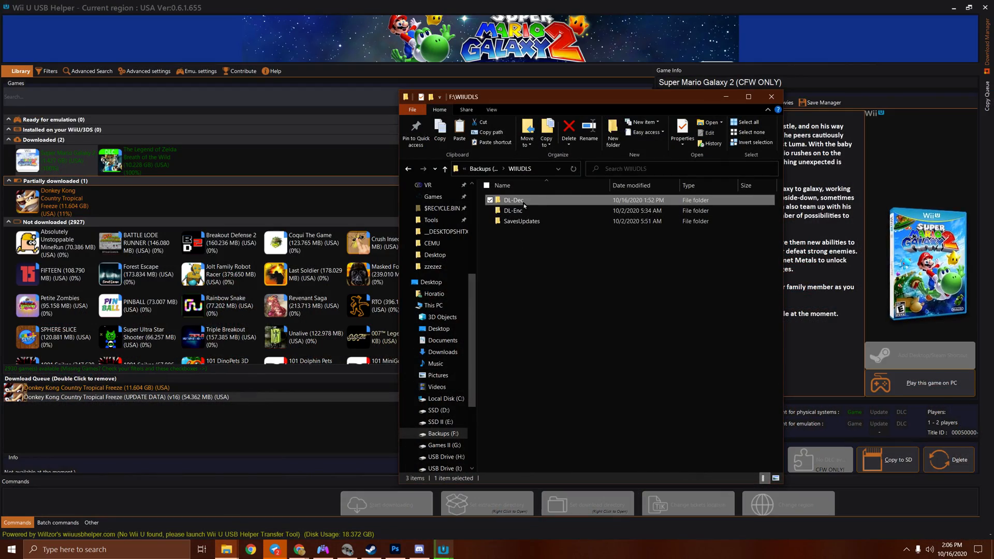
# Step: Open DL-Dec, handle the Super Mario Galaxy 2 [VAAE01] folder, then go up to Backups (F:)
pyautogui.doubleClick(513, 200)
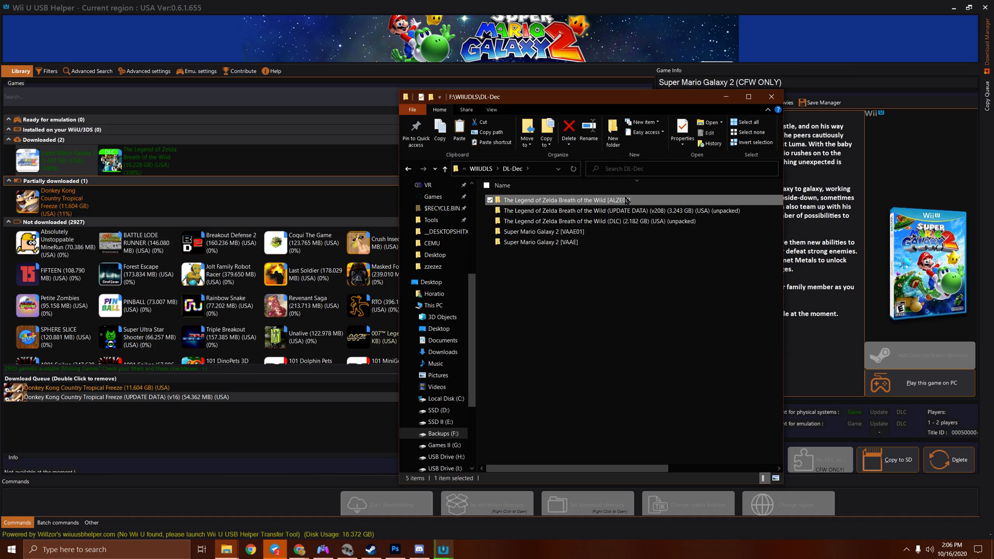
pyautogui.click(543, 232)
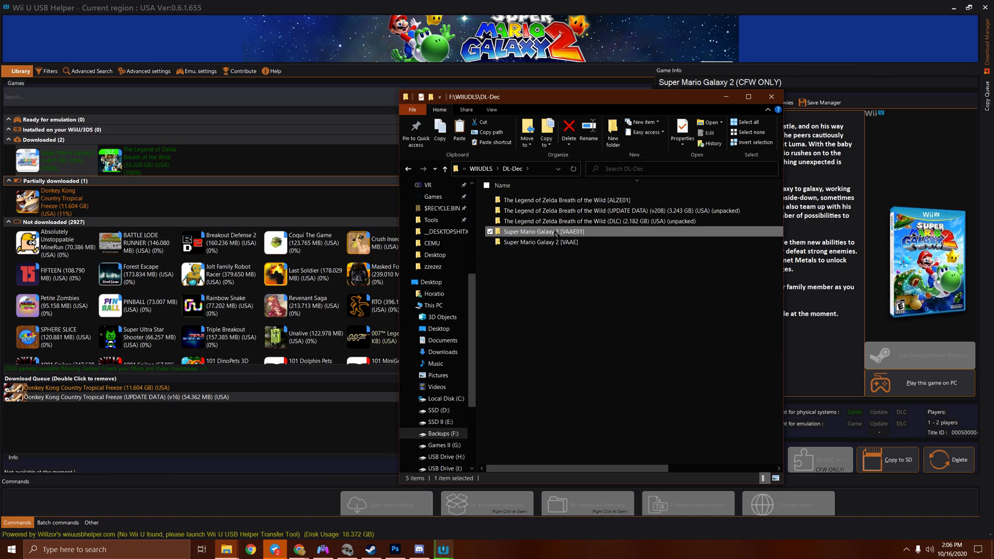
pyautogui.rightClick(554, 231)
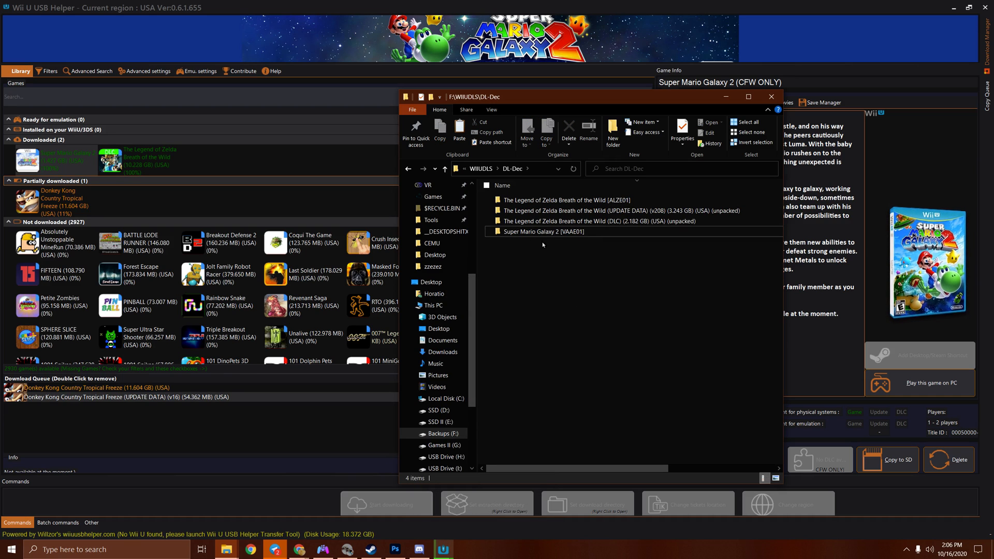
pyautogui.click(544, 231)
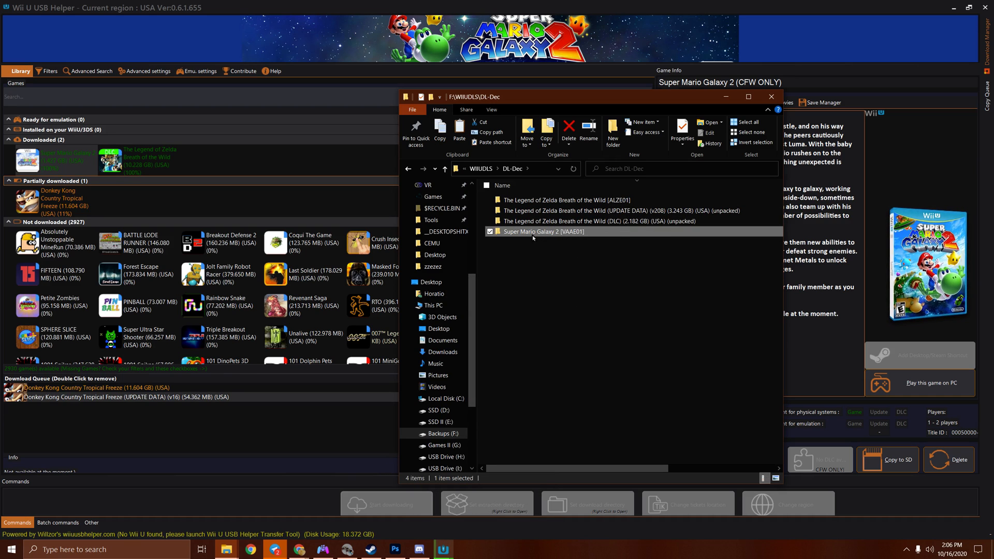
pyautogui.moveTo(555, 238)
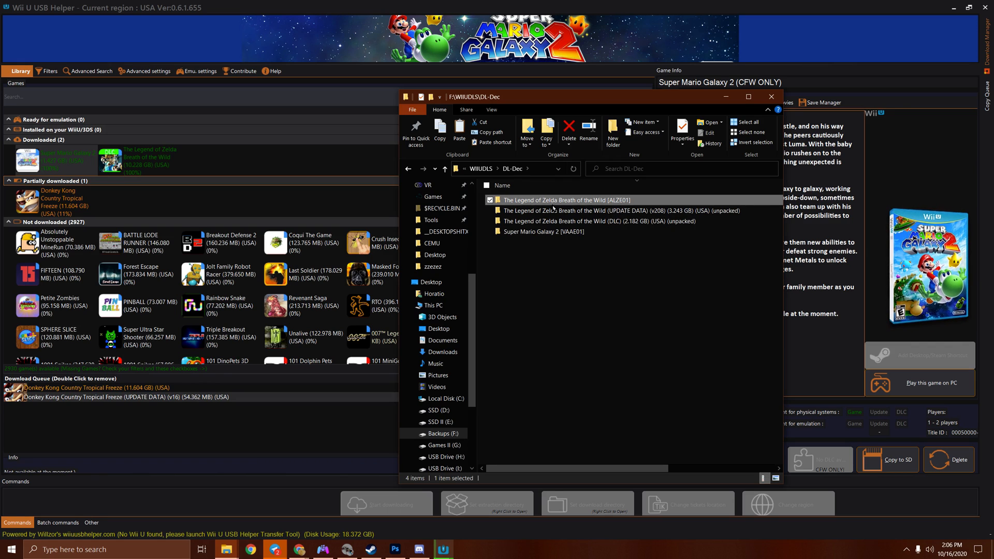
pyautogui.click(579, 221)
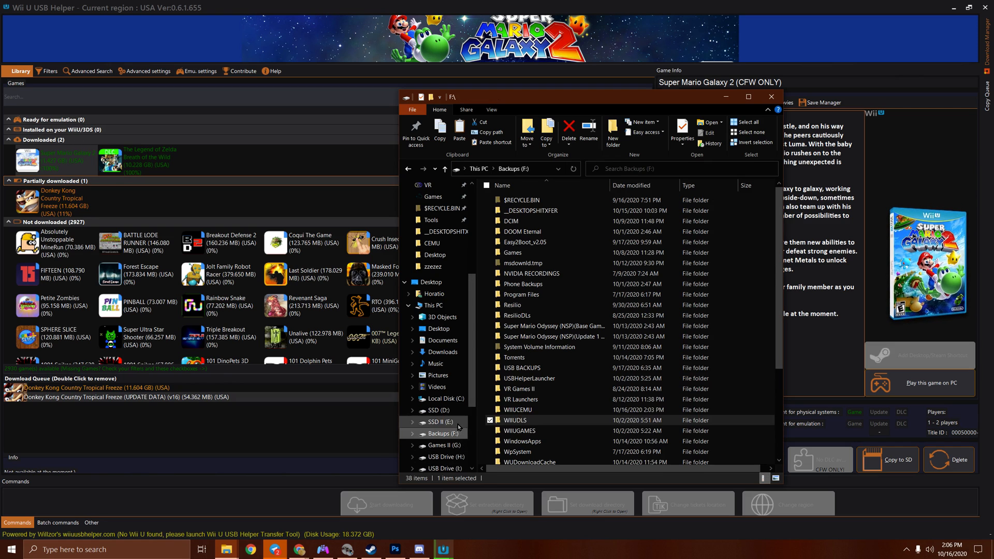
# Step: Open WIIUGAMES, select the Updates and DLC folder, and clear windows to the desktop
pyautogui.doubleClick(519, 430)
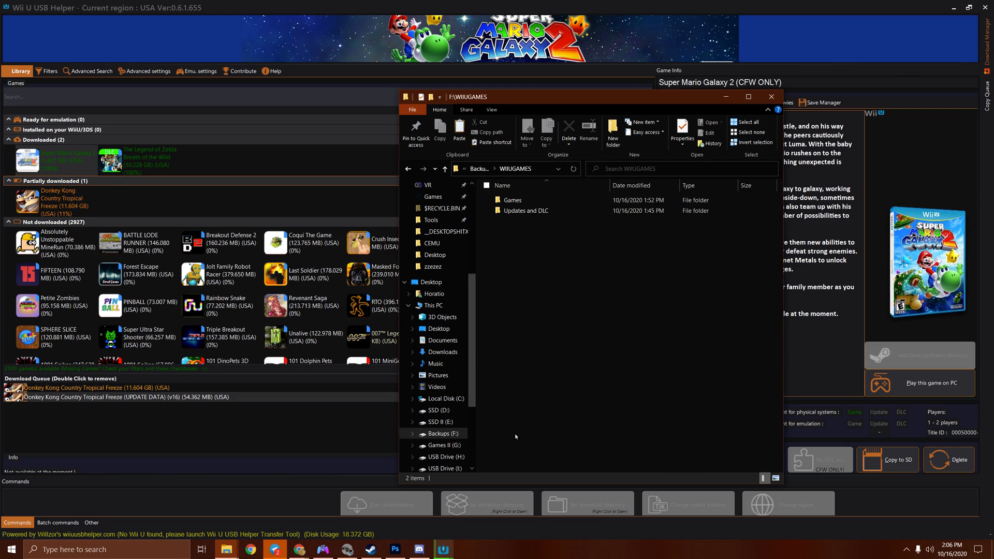
pyautogui.moveTo(523, 211)
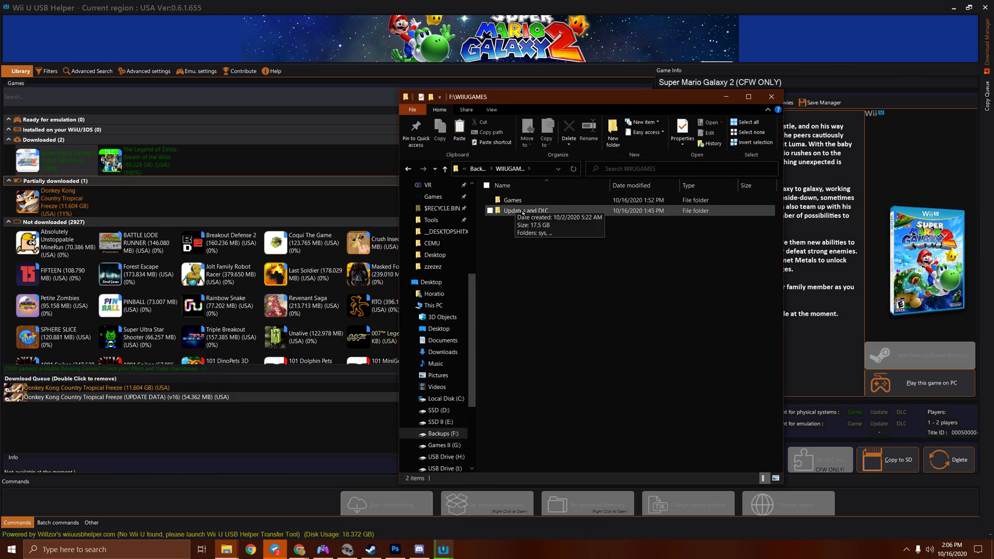
pyautogui.moveTo(516, 220)
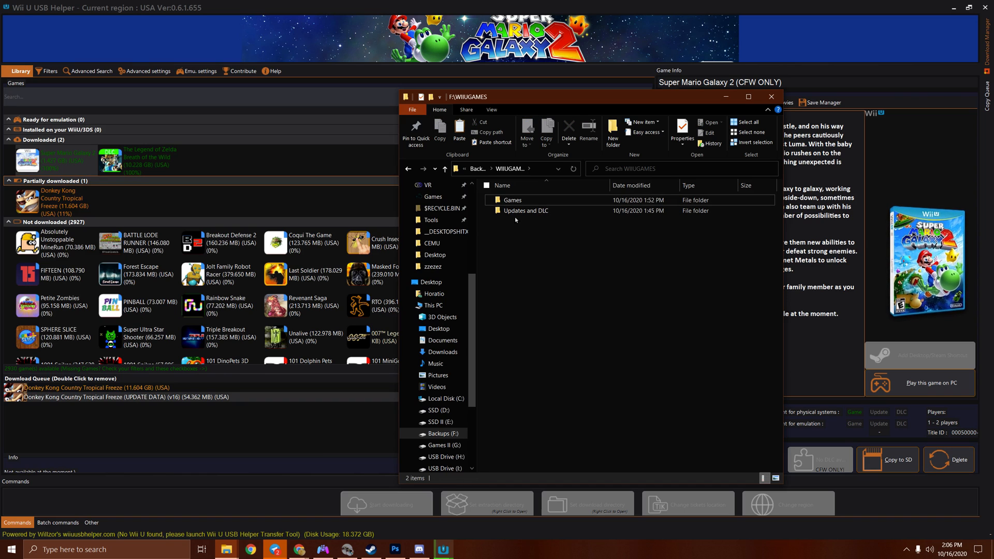
pyautogui.click(526, 210)
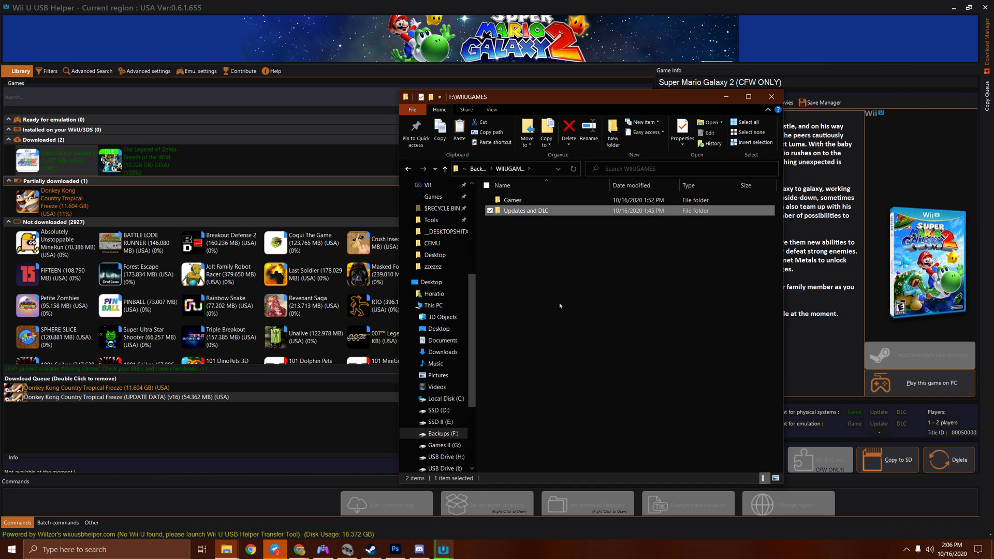
pyautogui.click(772, 97)
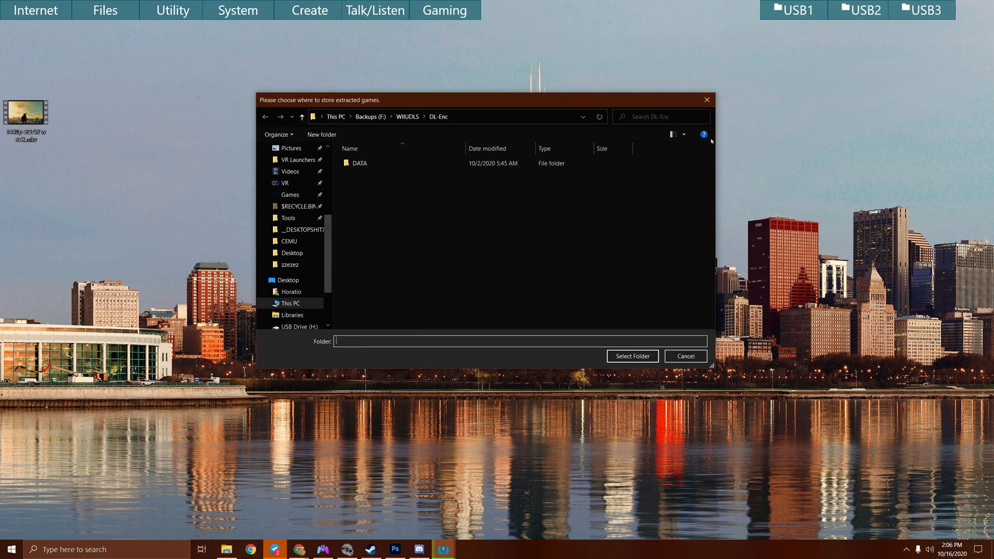
# Step: Launch Cemu from the gaming launchers toolbar group
pyautogui.click(445, 10)
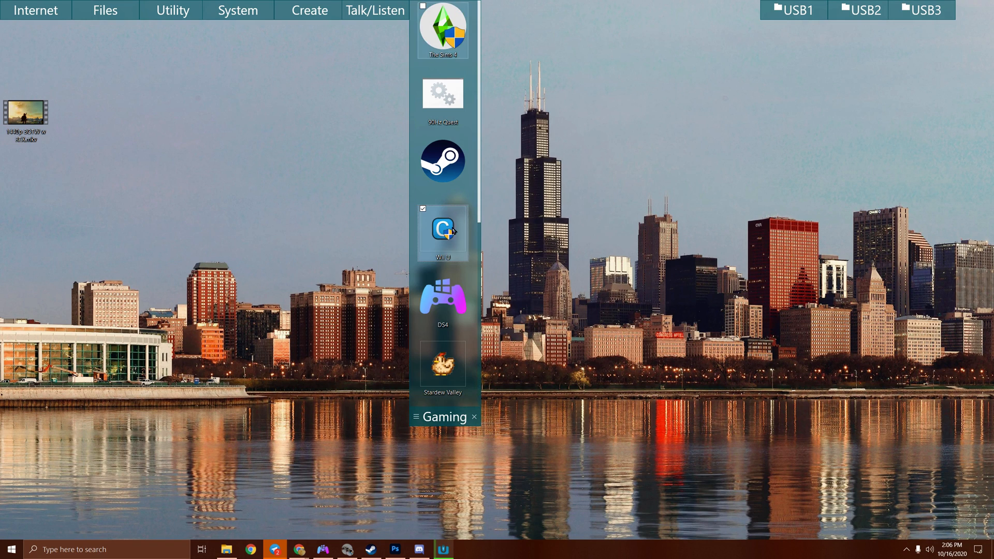
pyautogui.click(443, 230)
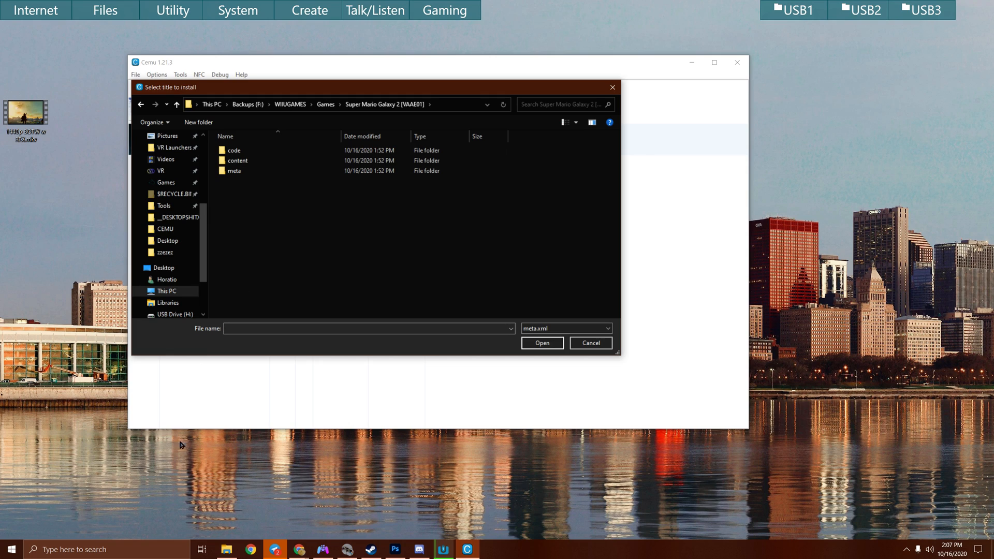
# Step: Install Super Mario Galaxy 2 from its meta.xml, confirming the reinstall and dismissing success
pyautogui.doubleClick(233, 170)
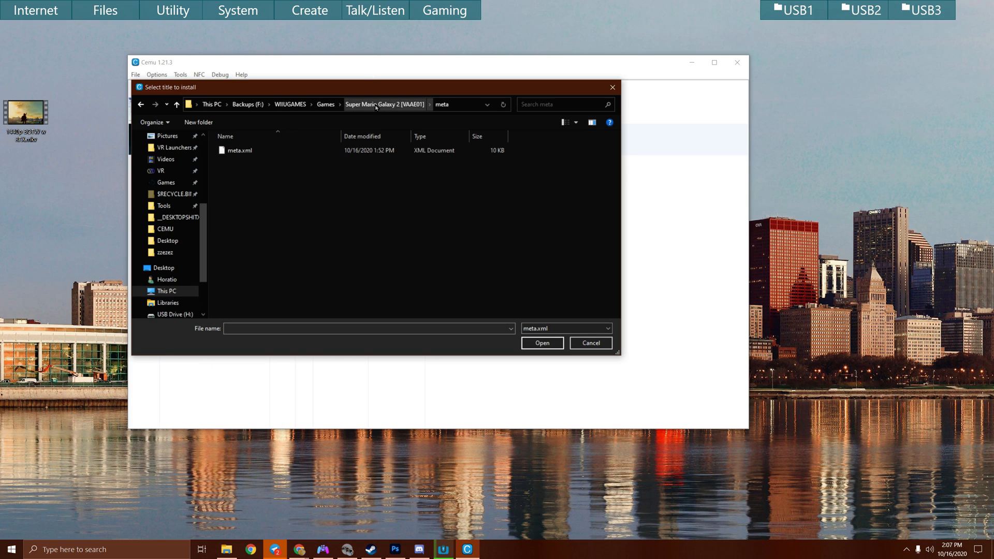
pyautogui.moveTo(376, 112)
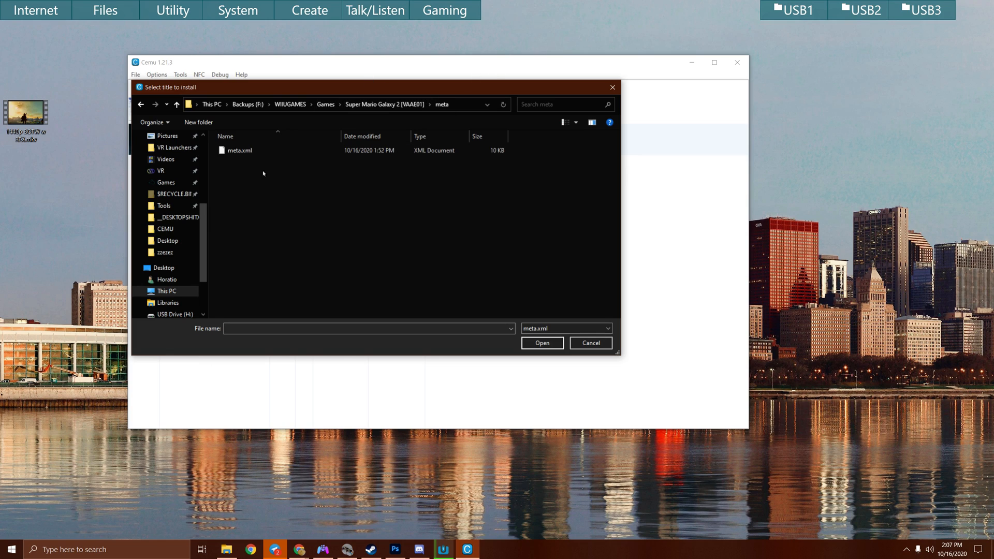
pyautogui.click(542, 342)
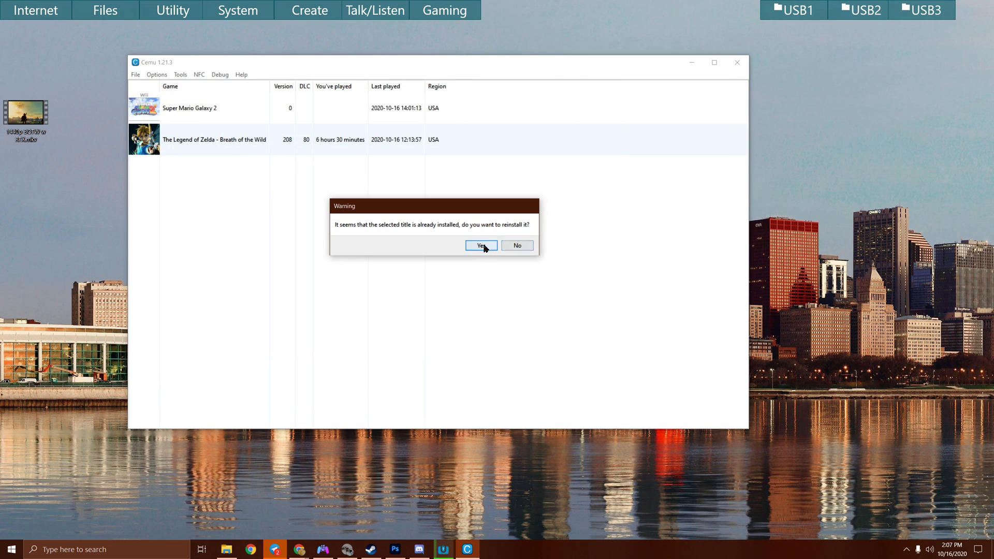
pyautogui.click(481, 245)
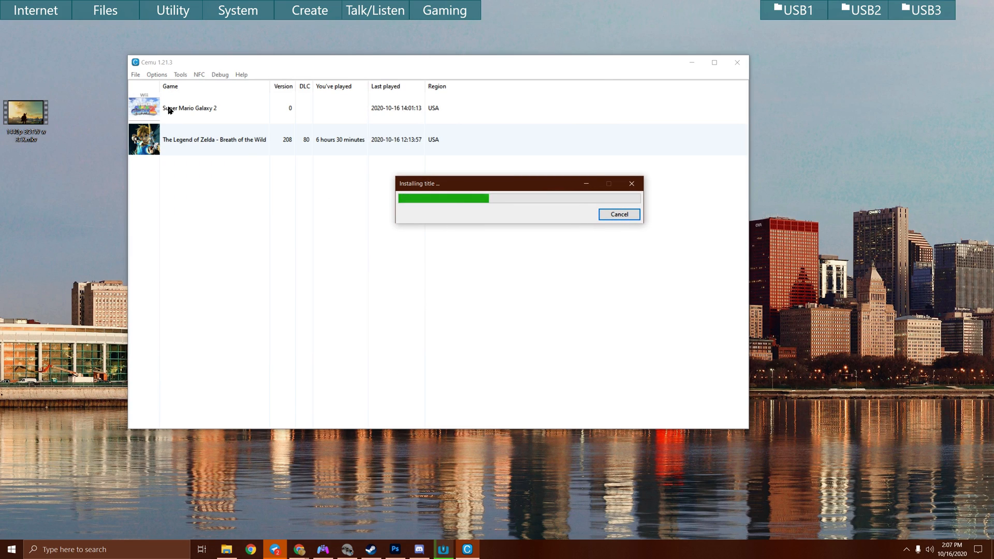
pyautogui.moveTo(137, 74)
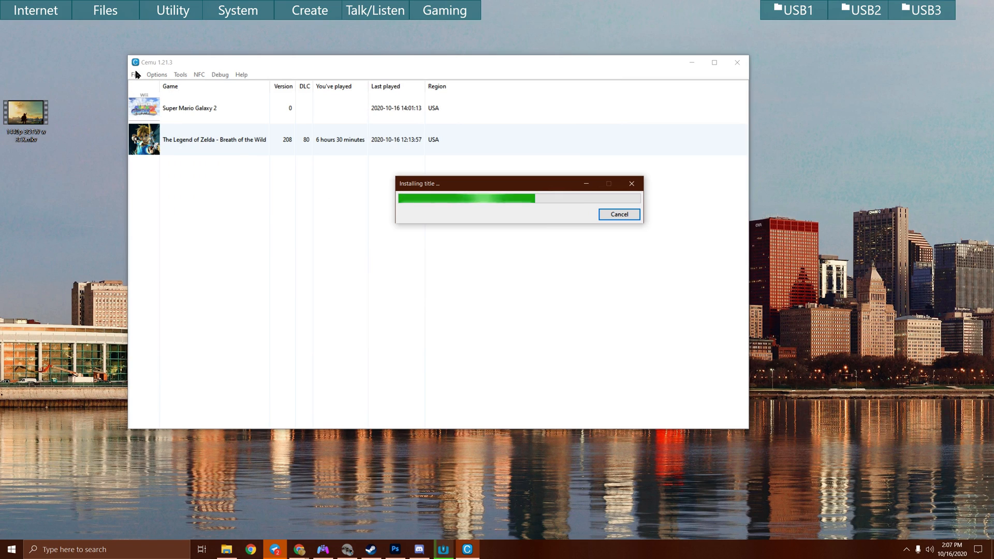
pyautogui.moveTo(77, 250)
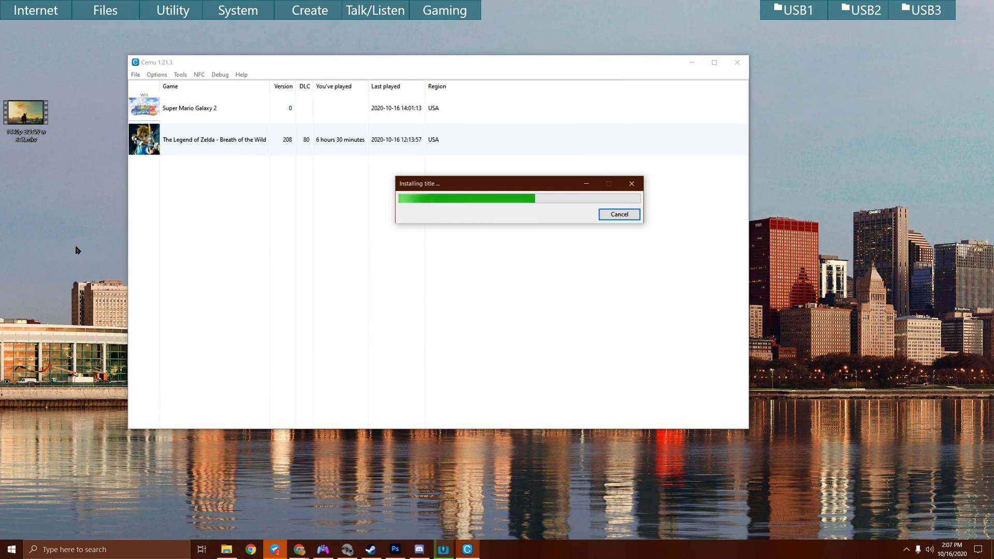
pyautogui.moveTo(145, 285)
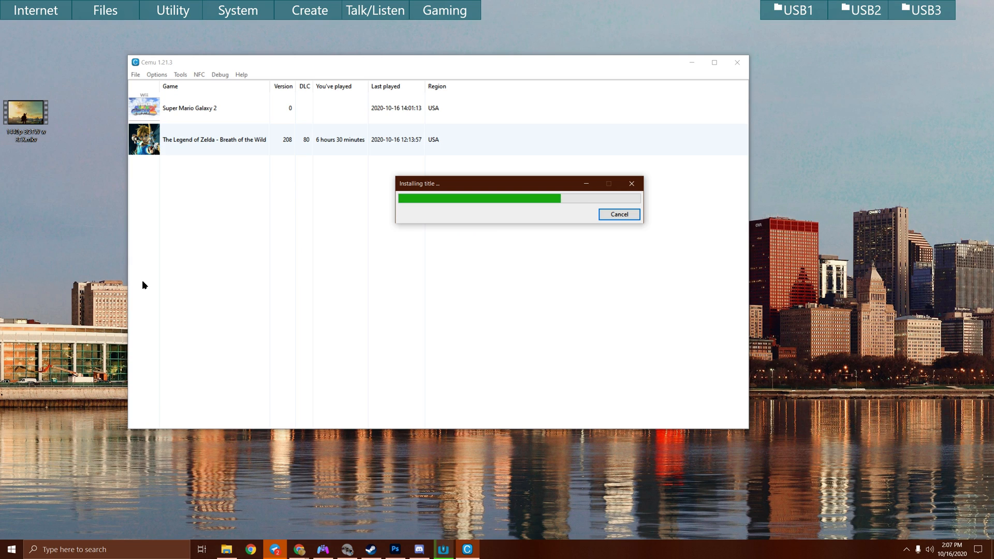
pyautogui.moveTo(473, 424)
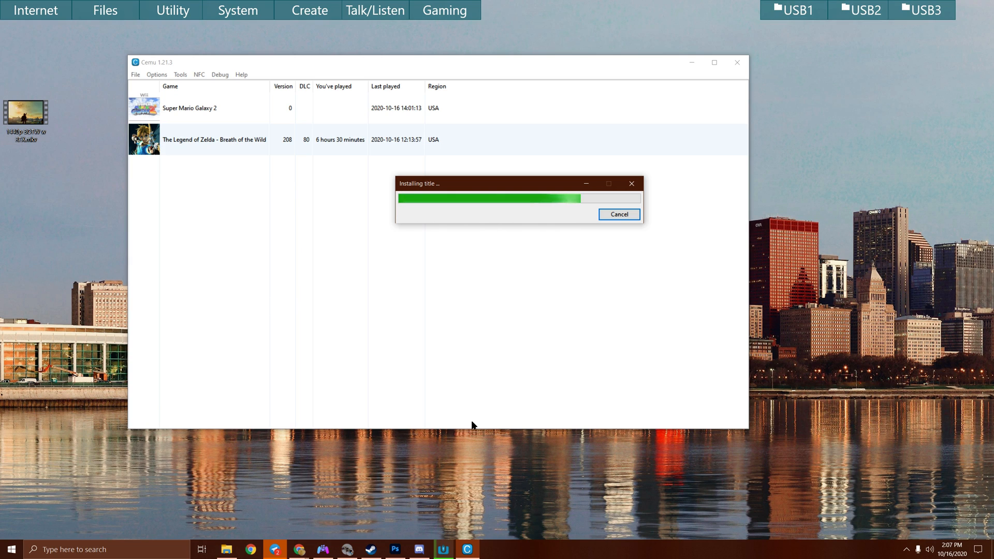
pyautogui.moveTo(207, 315)
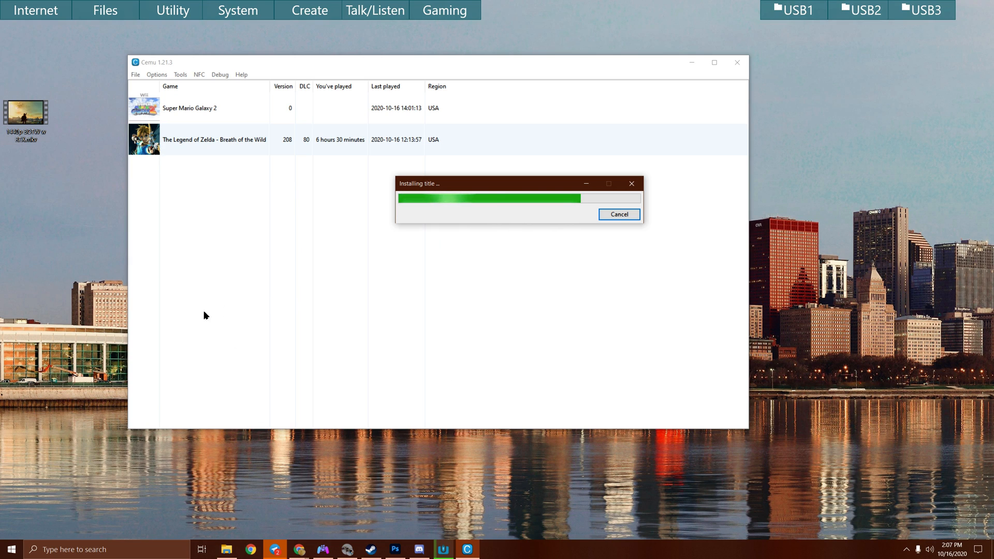
pyautogui.moveTo(233, 156)
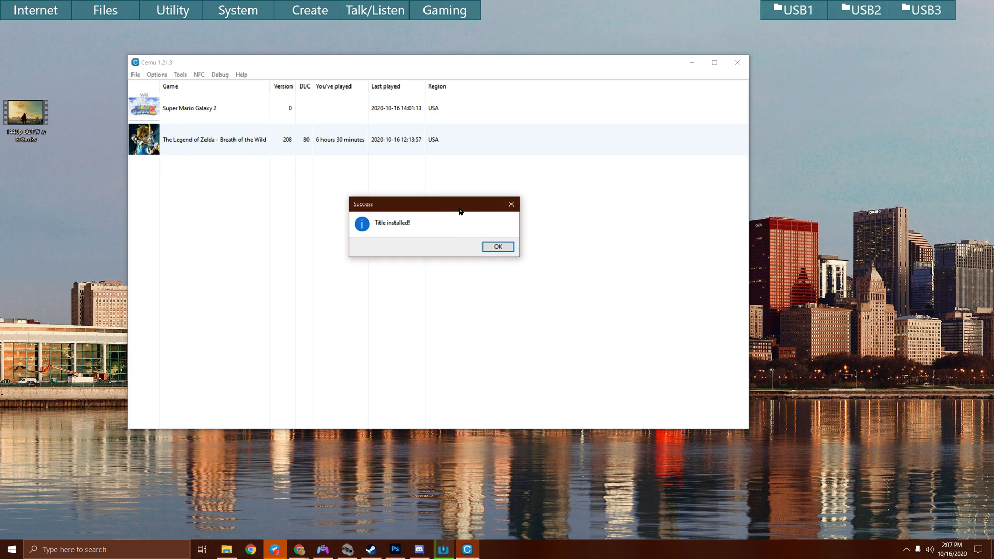
pyautogui.click(135, 74)
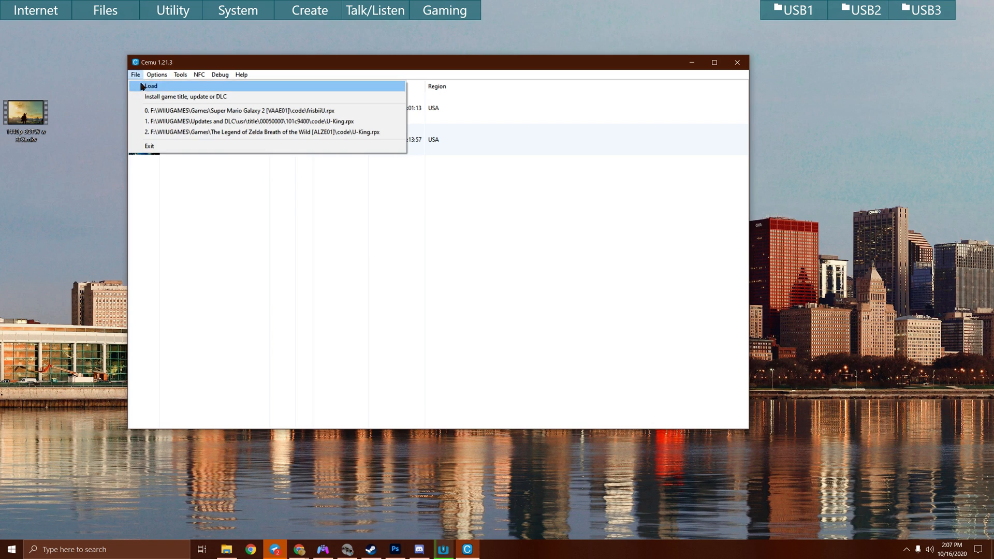
# Step: Browse the install picker to WIIUGAMES\Updates and DLC, then cancel
pyautogui.click(184, 97)
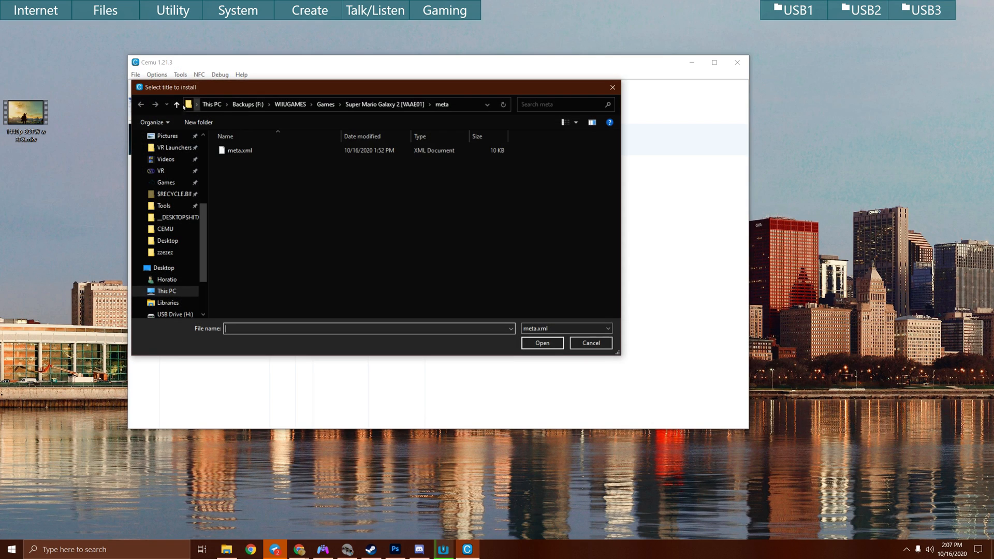
pyautogui.click(176, 104)
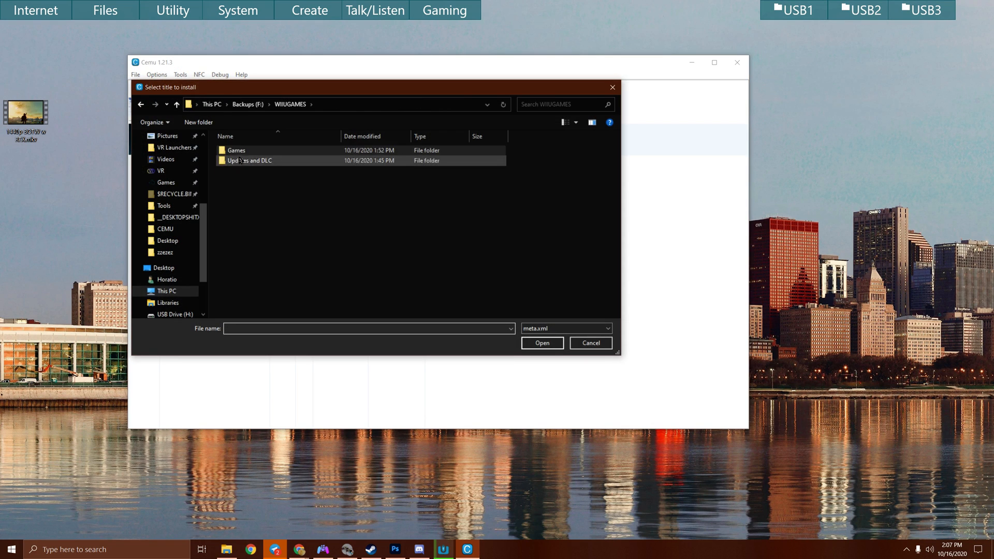
pyautogui.doubleClick(248, 161)
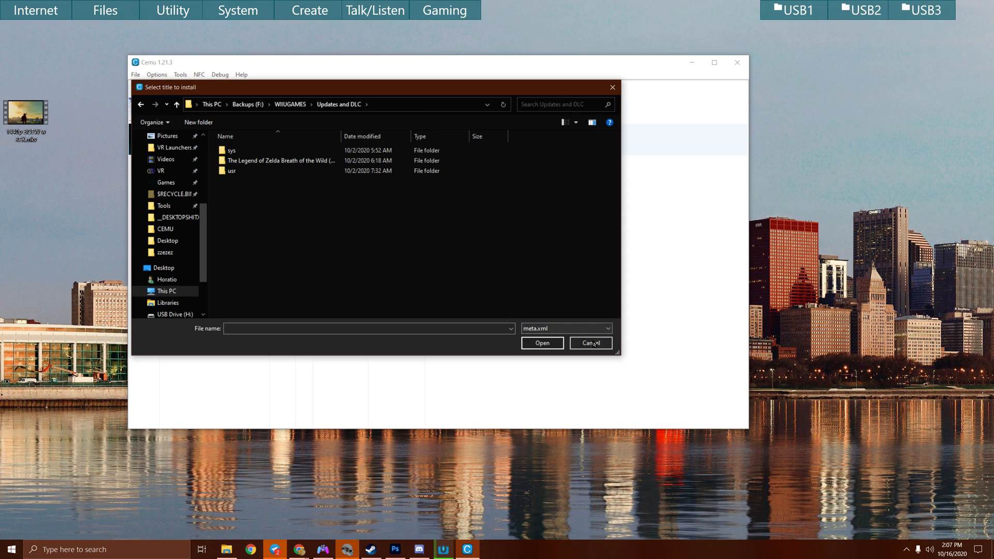
pyautogui.click(591, 343)
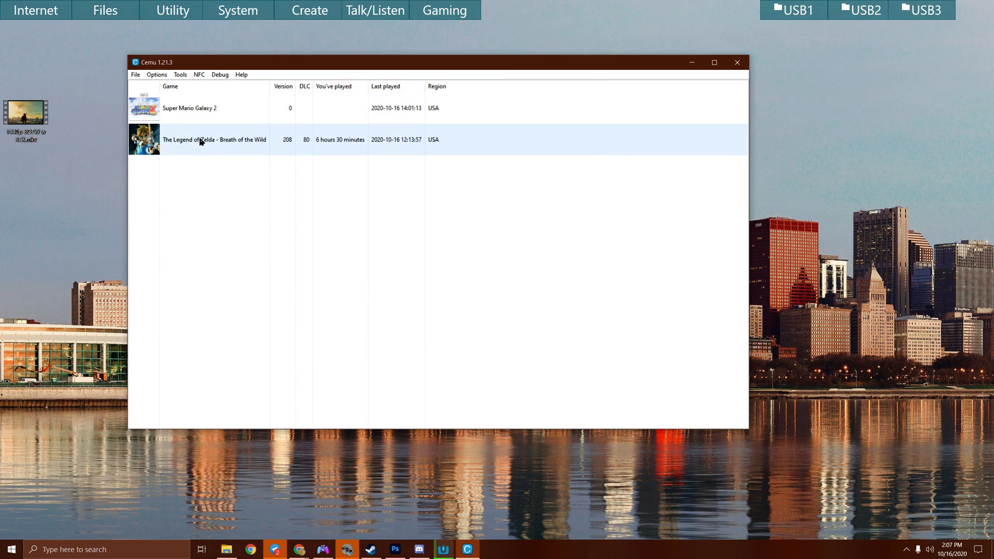
# Step: Open Breath of the Wild's graphic packs and check for pack updates, none available
pyautogui.rightClick(200, 140)
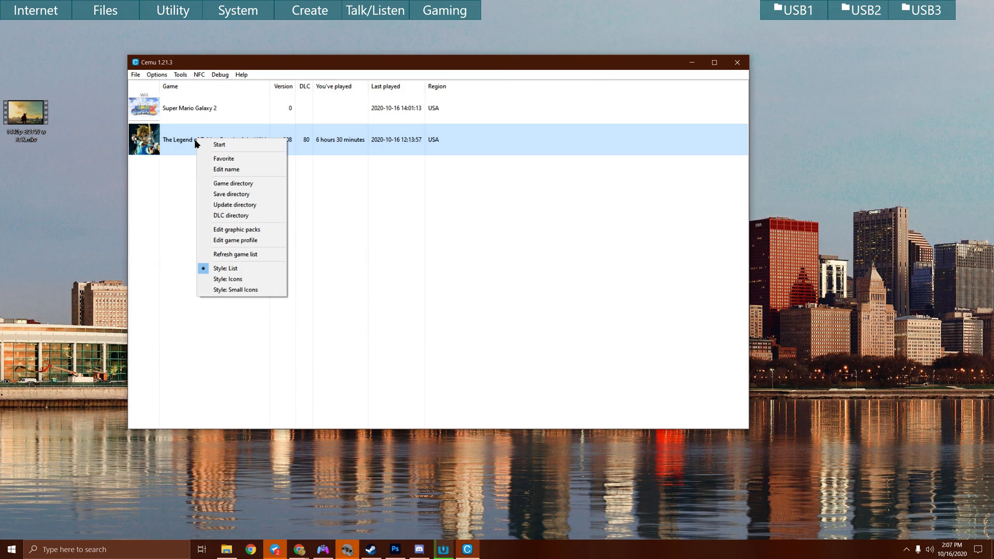
pyautogui.moveTo(178, 149)
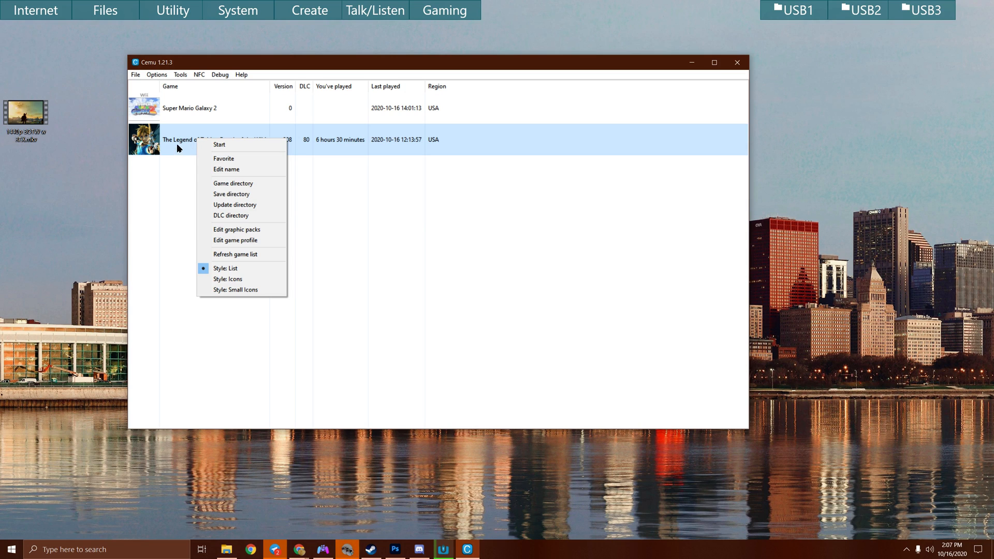
pyautogui.click(237, 230)
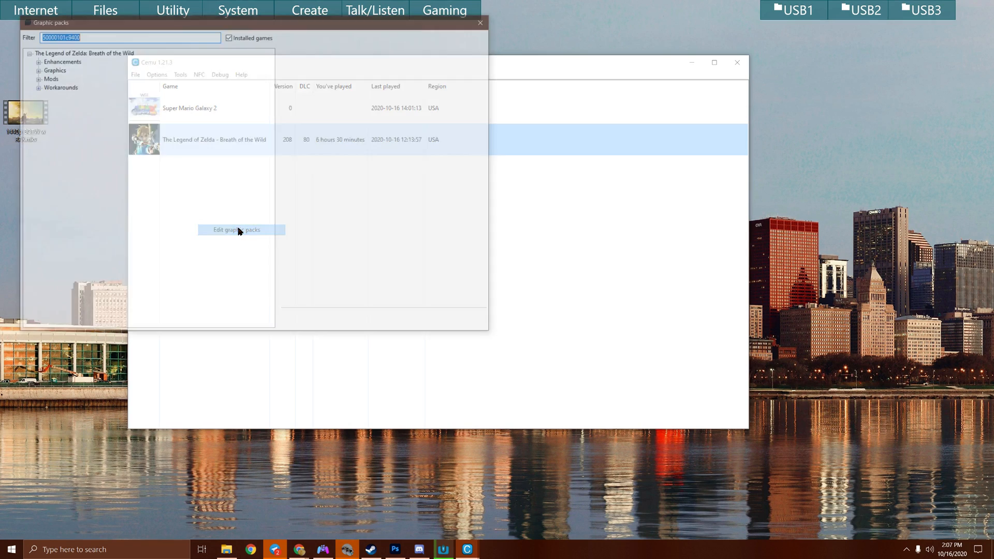
pyautogui.click(237, 230)
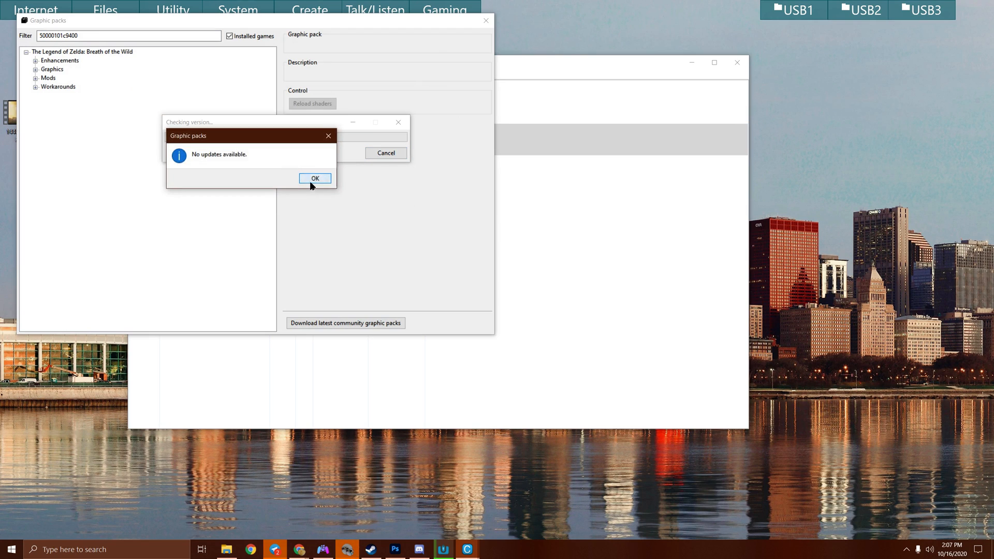
pyautogui.click(315, 178)
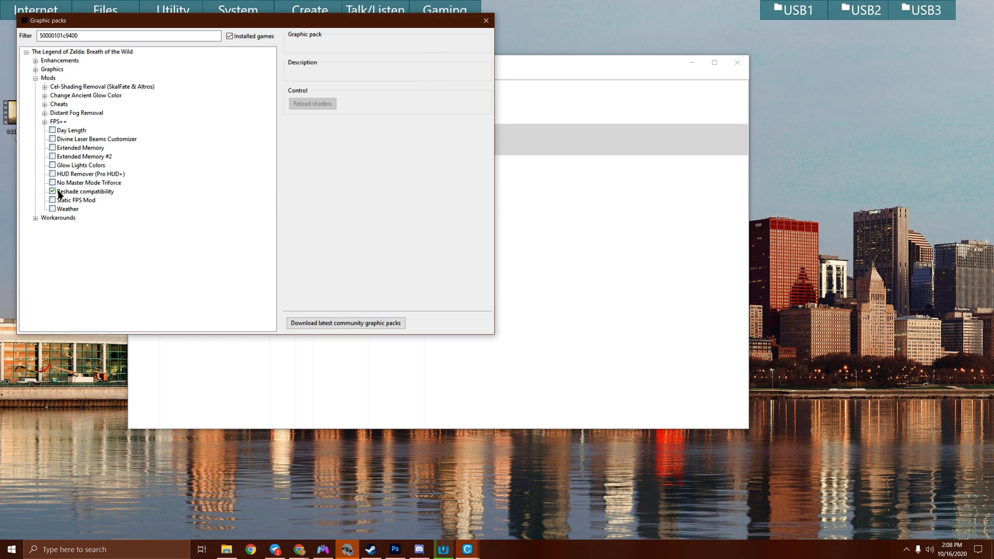
# Step: Enable Static FPS Mod with a 45FPS preset, then expand and collapse FPS++
pyautogui.click(76, 200)
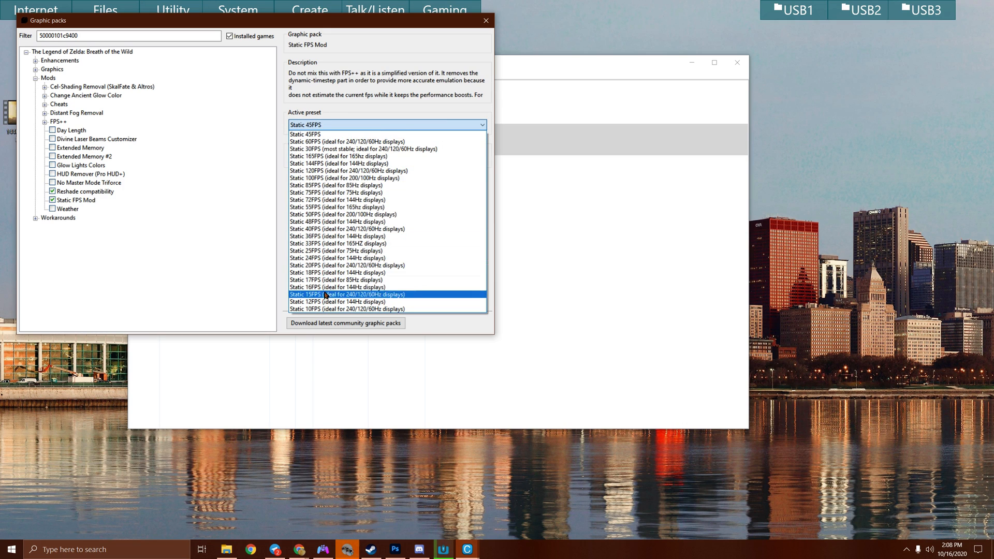
pyautogui.moveTo(338, 245)
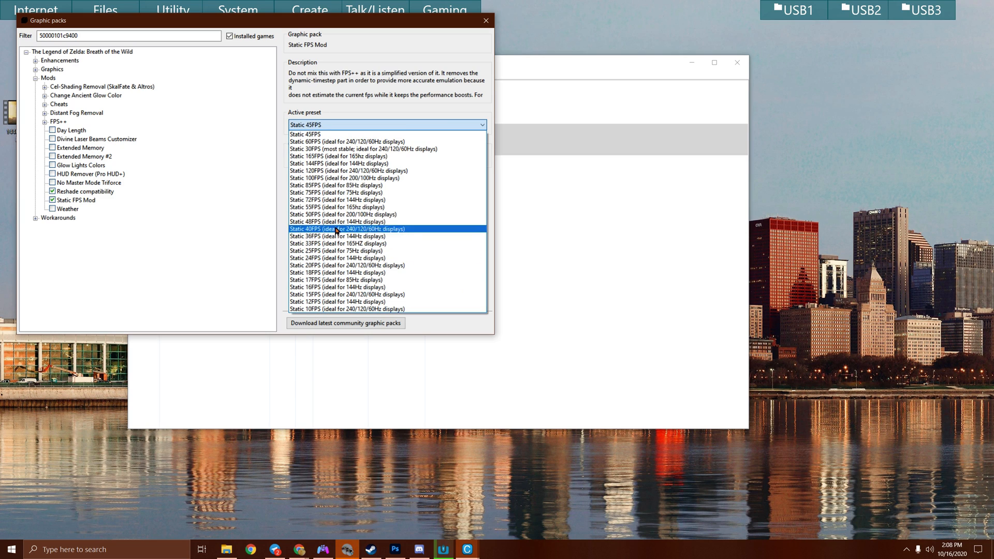
pyautogui.moveTo(338, 214)
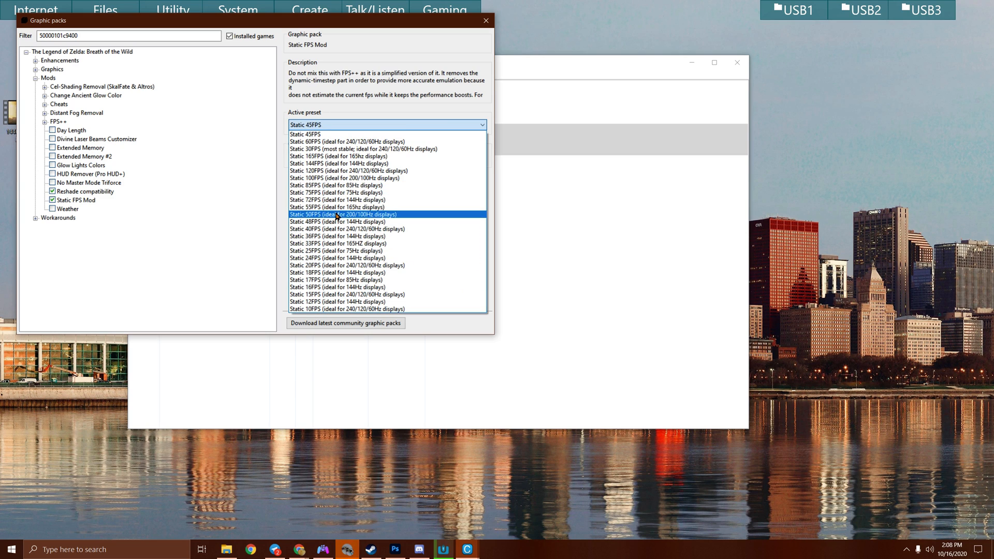
pyautogui.moveTo(335, 207)
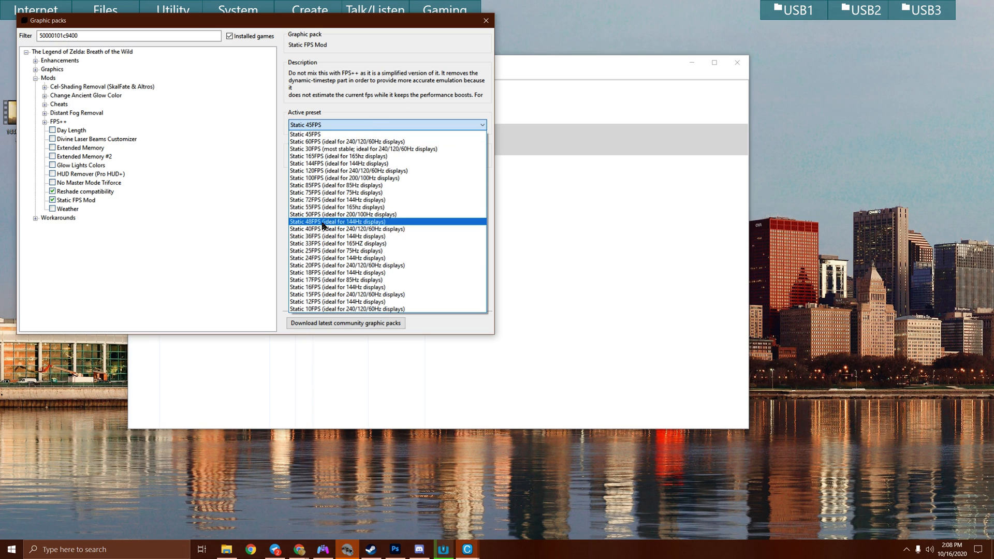
pyautogui.moveTo(325, 204)
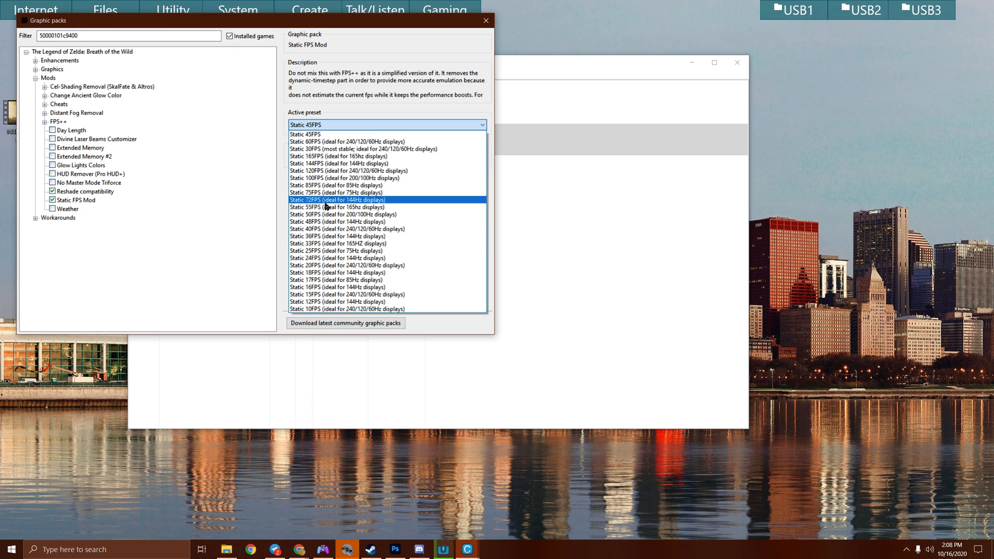
pyautogui.click(315, 206)
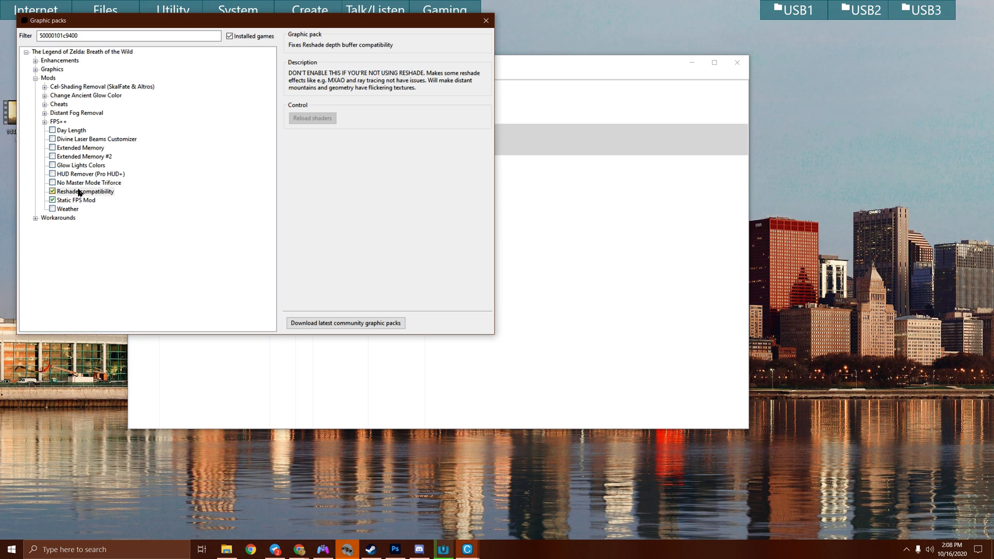
pyautogui.moveTo(45, 126)
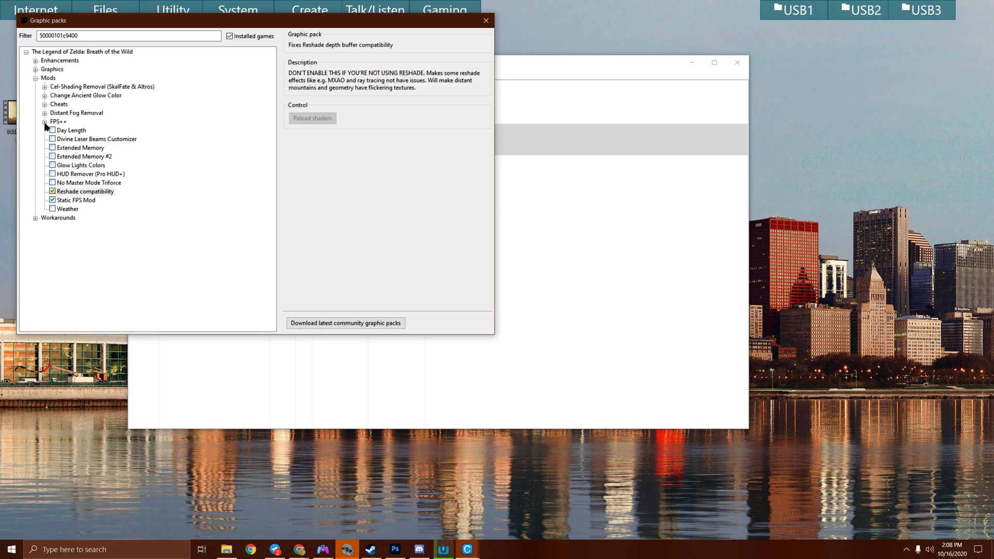
pyautogui.click(38, 121)
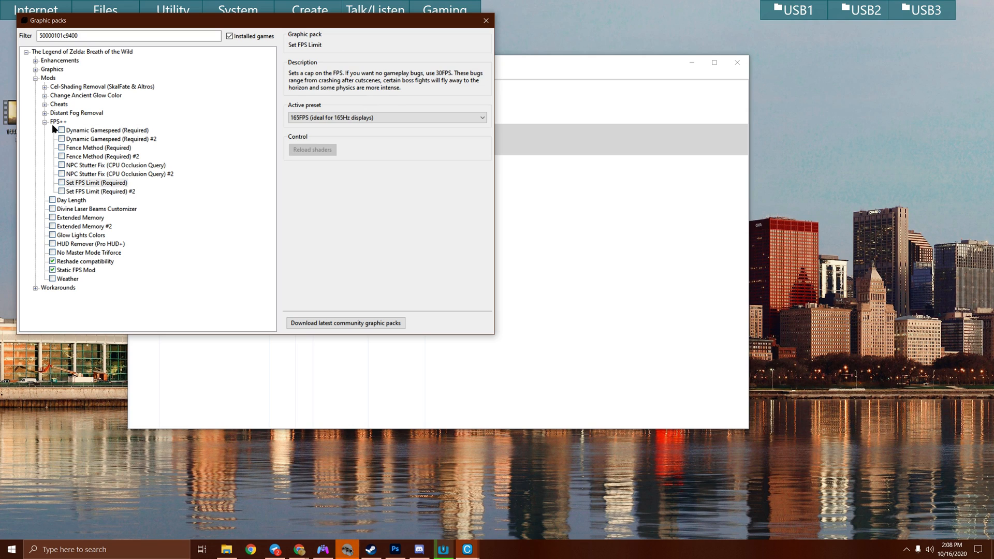
pyautogui.click(36, 122)
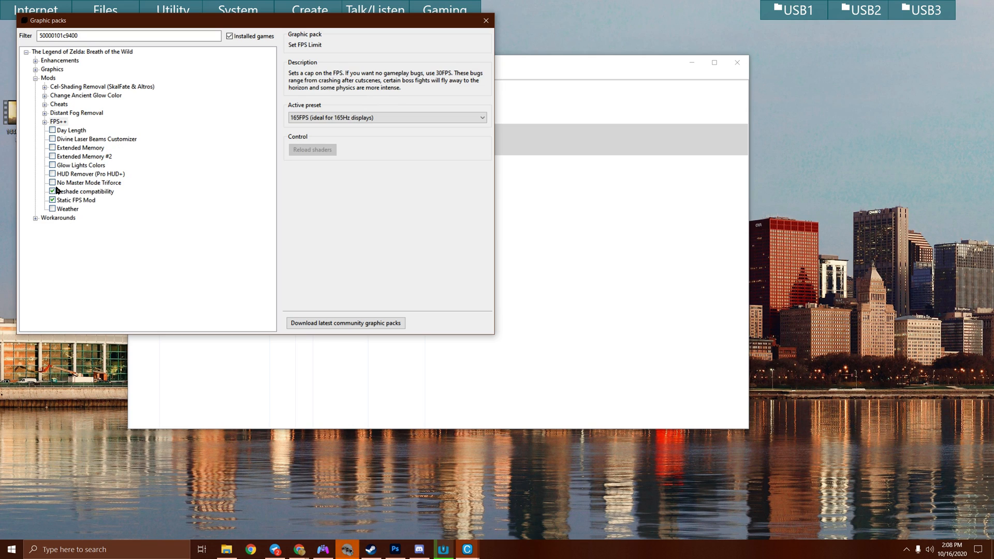
# Step: Check the Resolution and Shadow Resolution packs, then enable Anti-Aliasing with Native AA
pyautogui.click(32, 67)
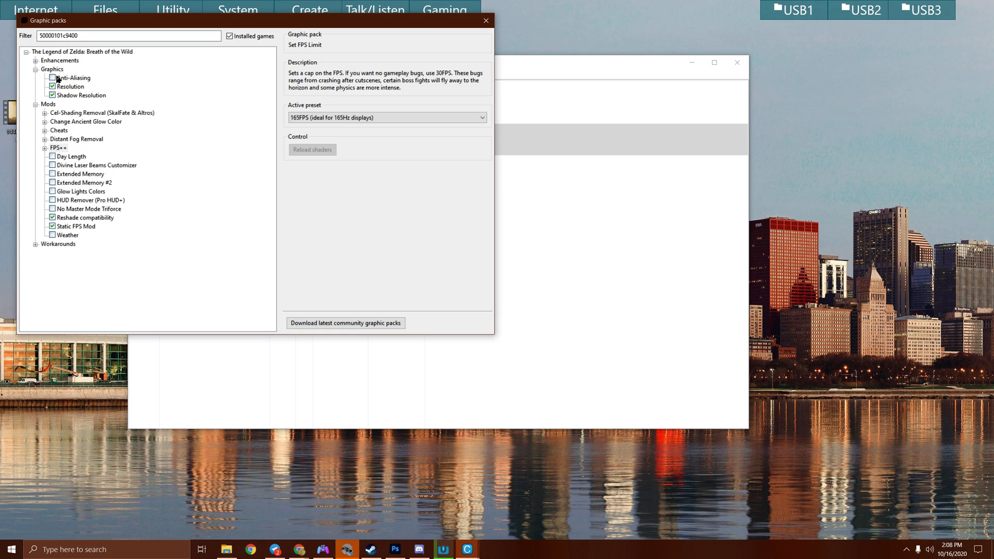
pyautogui.click(70, 87)
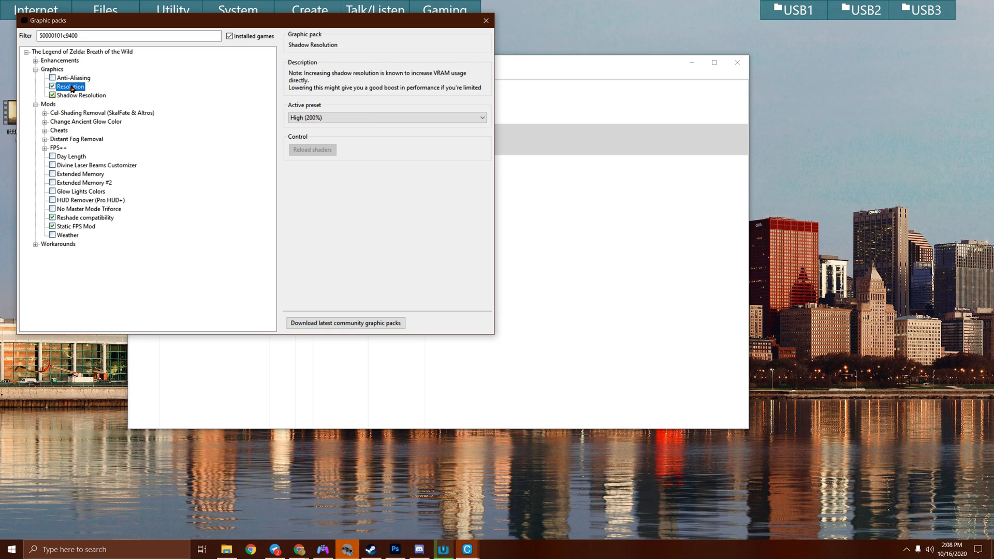
pyautogui.click(53, 85)
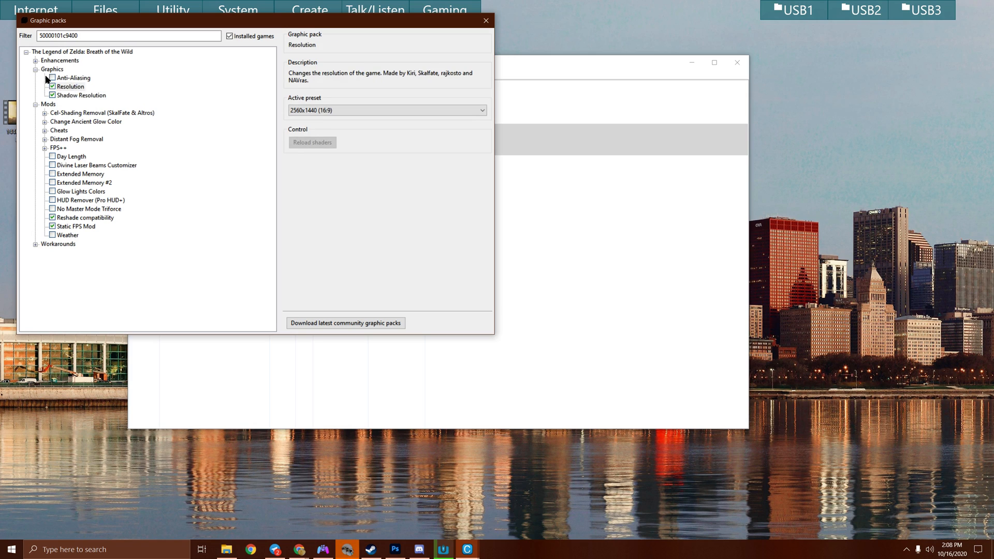
pyautogui.click(53, 78)
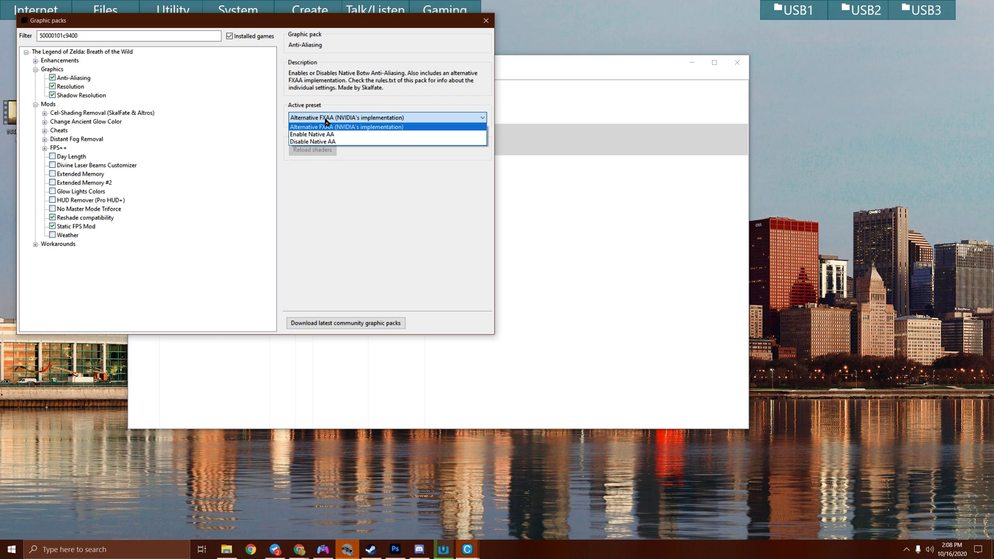
pyautogui.click(311, 134)
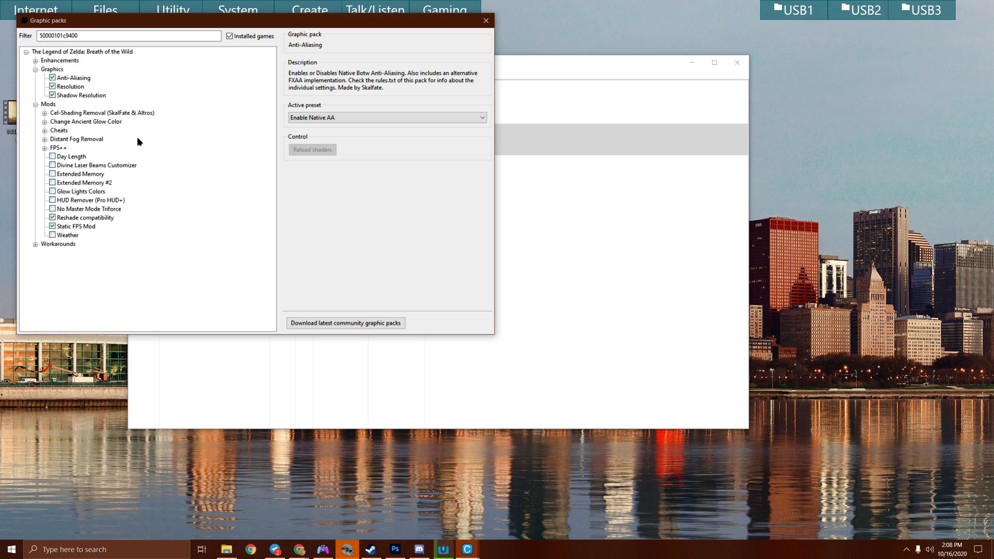
pyautogui.click(36, 60)
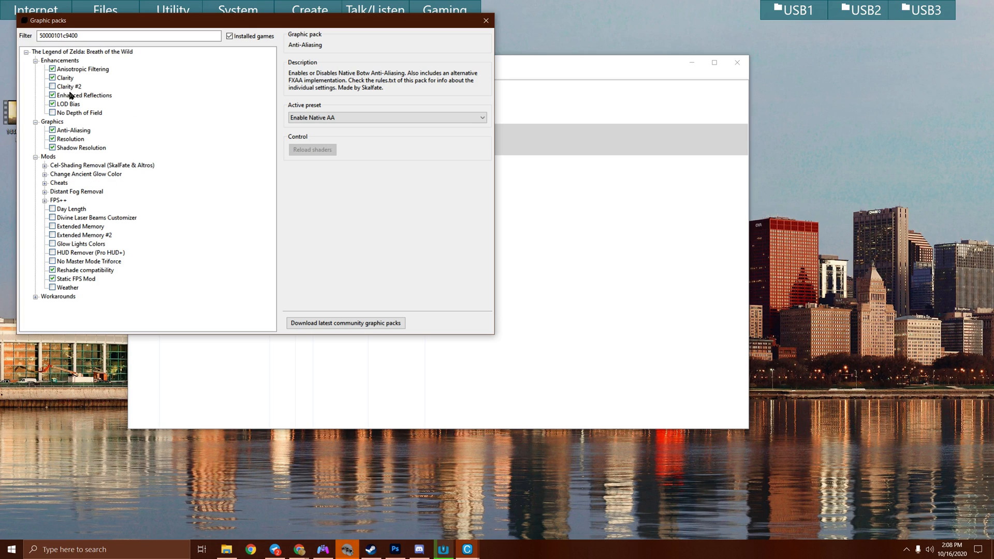
# Step: Review LOD Bias and Enhanced Reflections, then set the Clarity pack to Filmic Preset
pyautogui.click(65, 77)
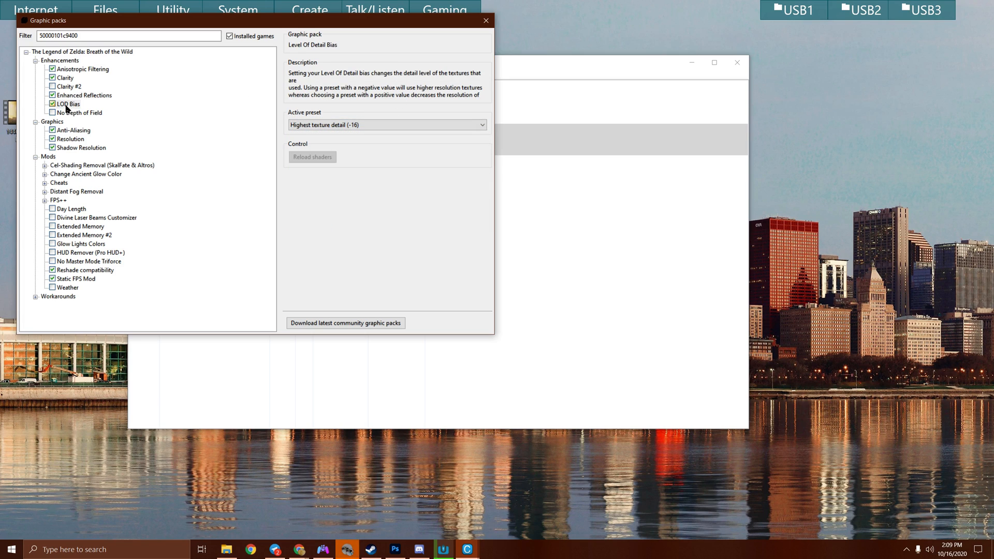
pyautogui.click(83, 95)
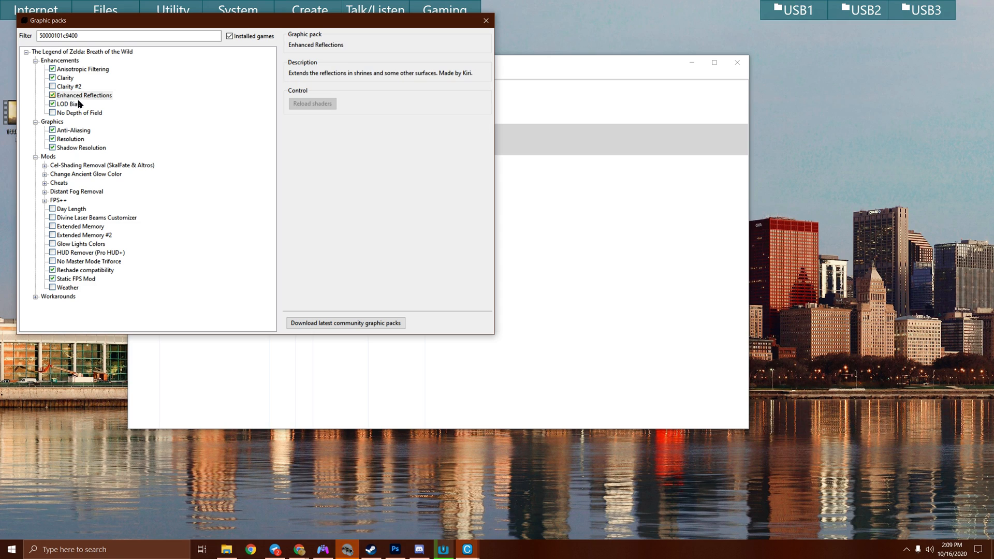
pyautogui.click(81, 112)
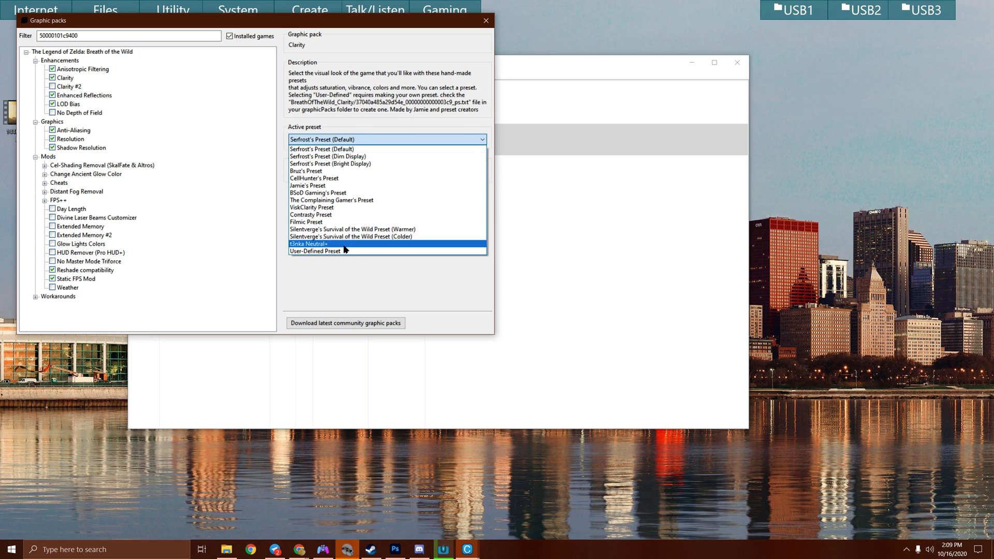
pyautogui.moveTo(366, 230)
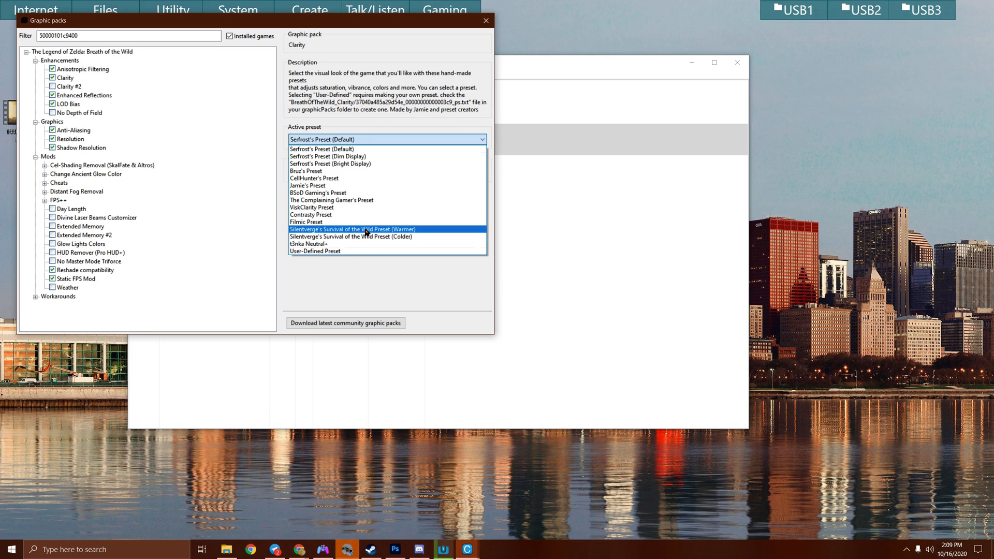
pyautogui.click(306, 222)
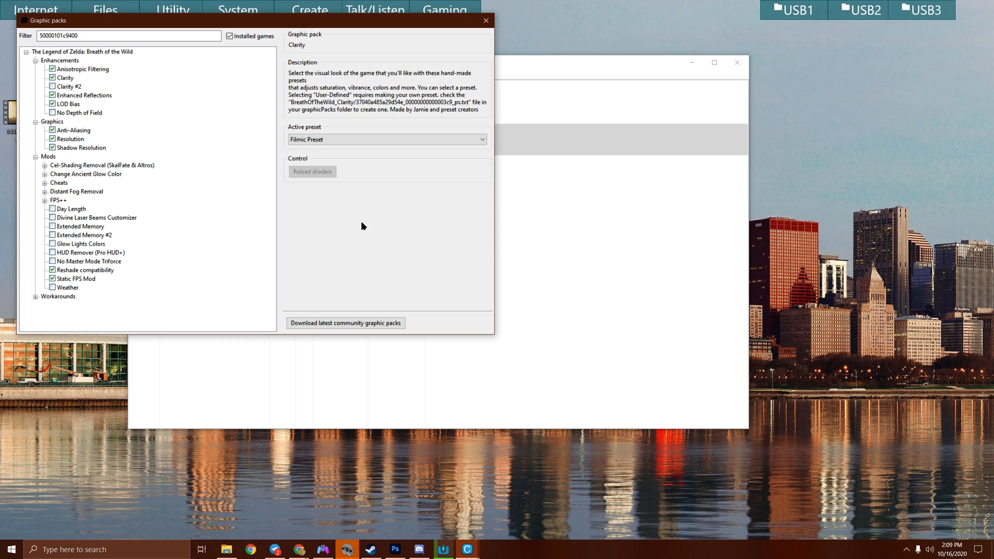
pyautogui.moveTo(378, 202)
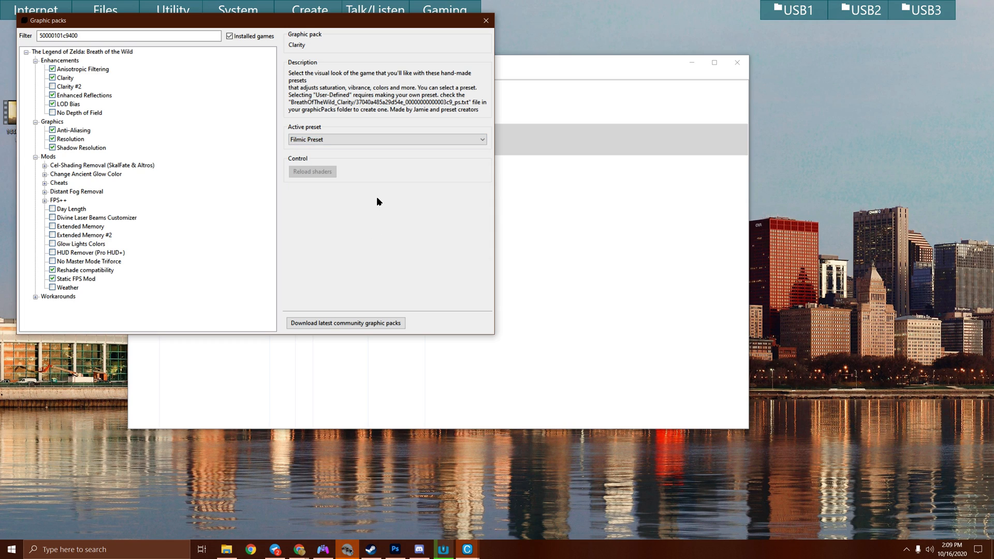
pyautogui.moveTo(514, 425)
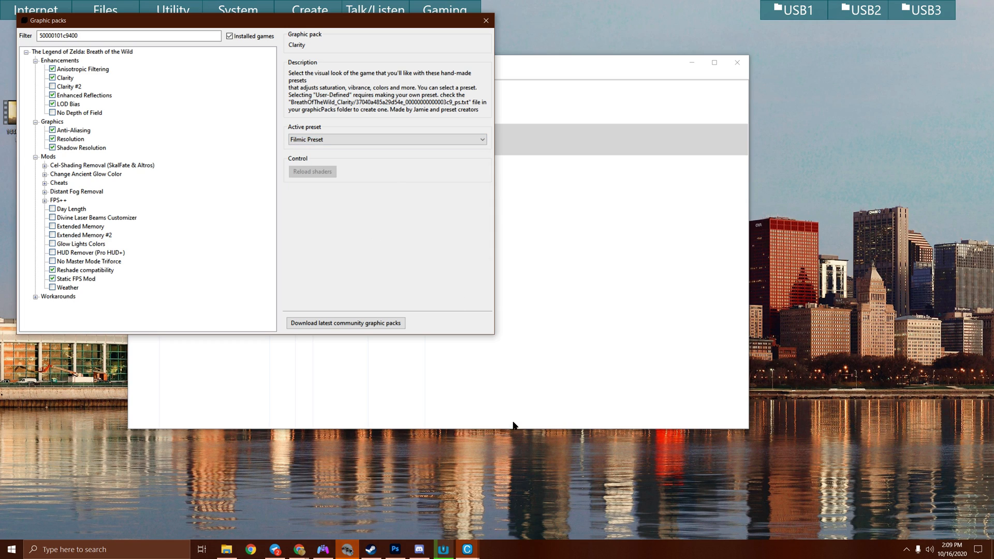
pyautogui.moveTo(250, 99)
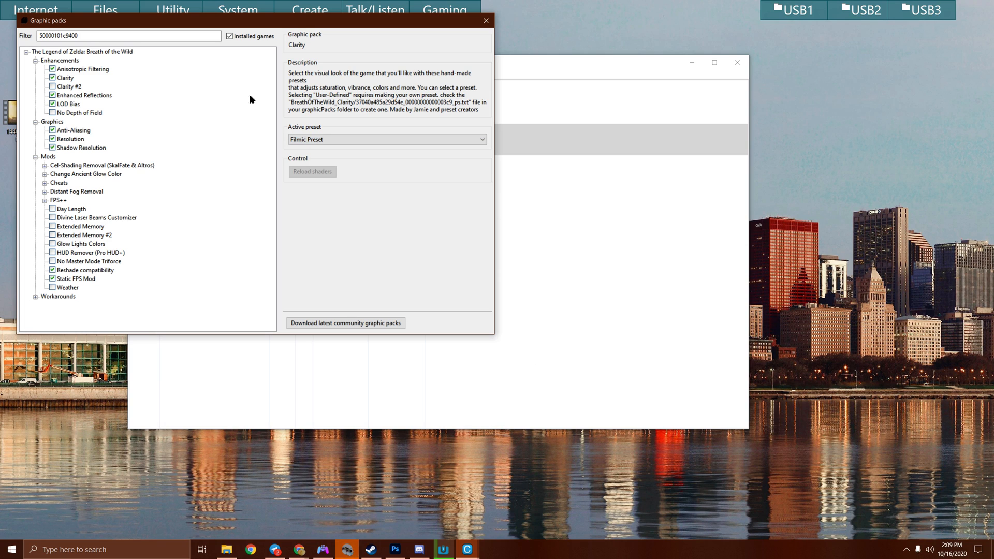
pyautogui.moveTo(487, 21)
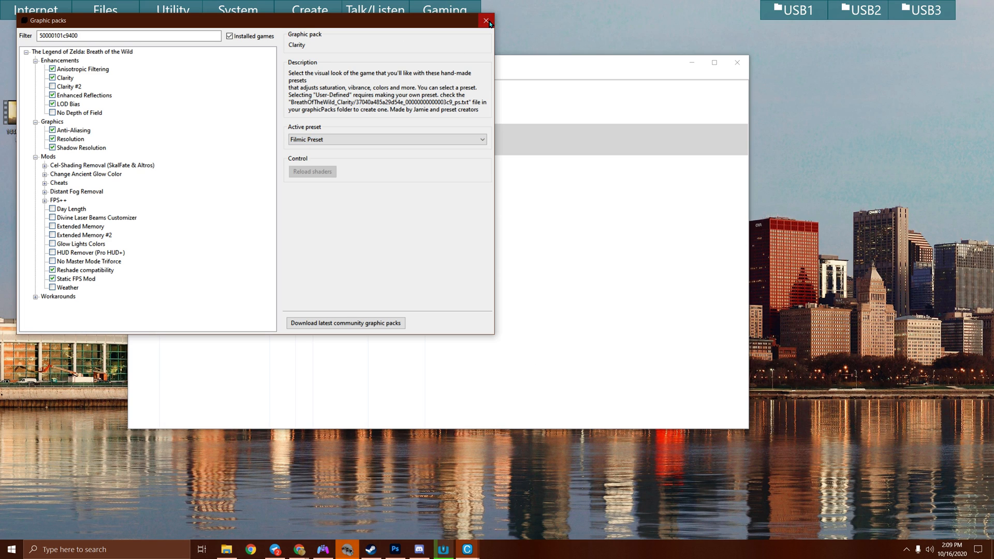
# Step: Launch Breath of the Wild and start loading the Hyrule Field save via Continue
pyautogui.click(484, 20)
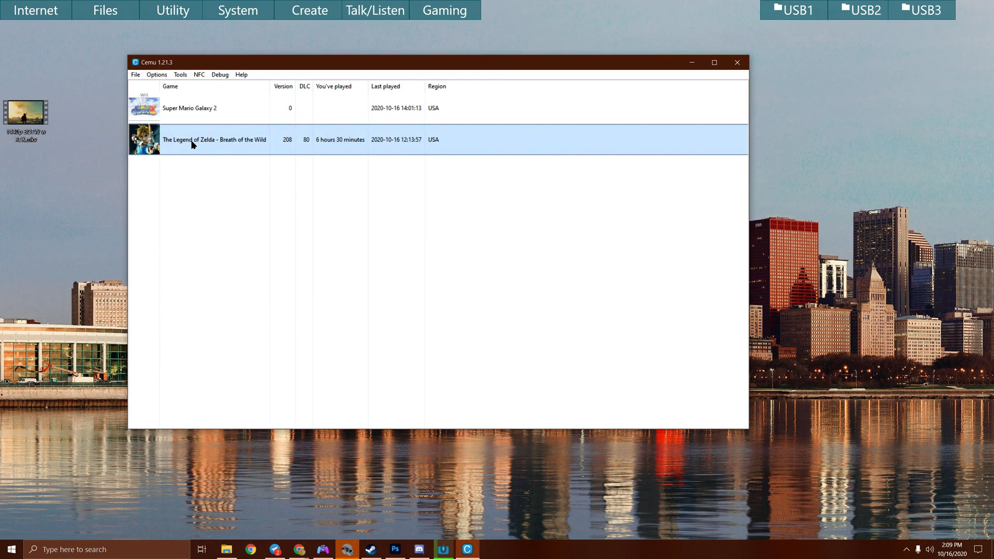
pyautogui.doubleClick(193, 140)
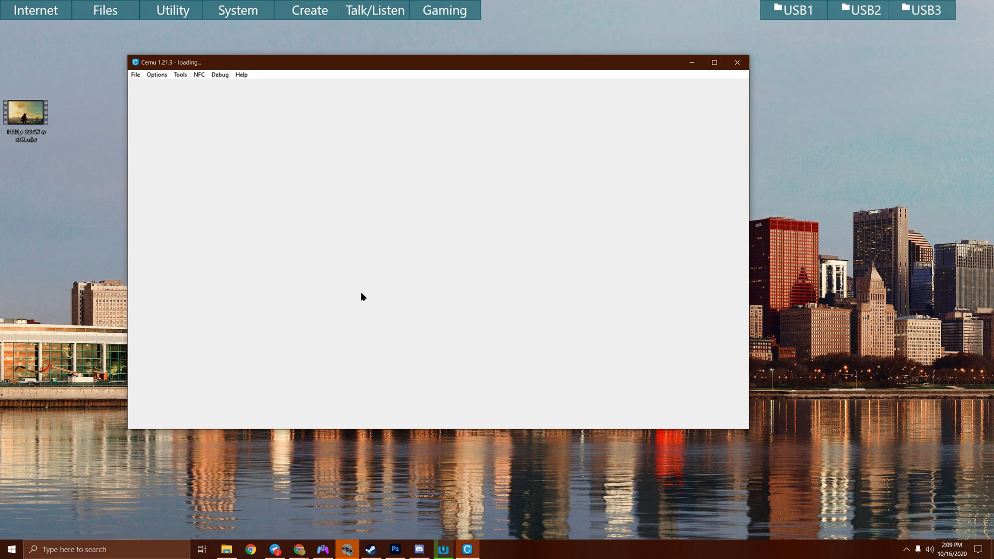
pyautogui.moveTo(421, 294)
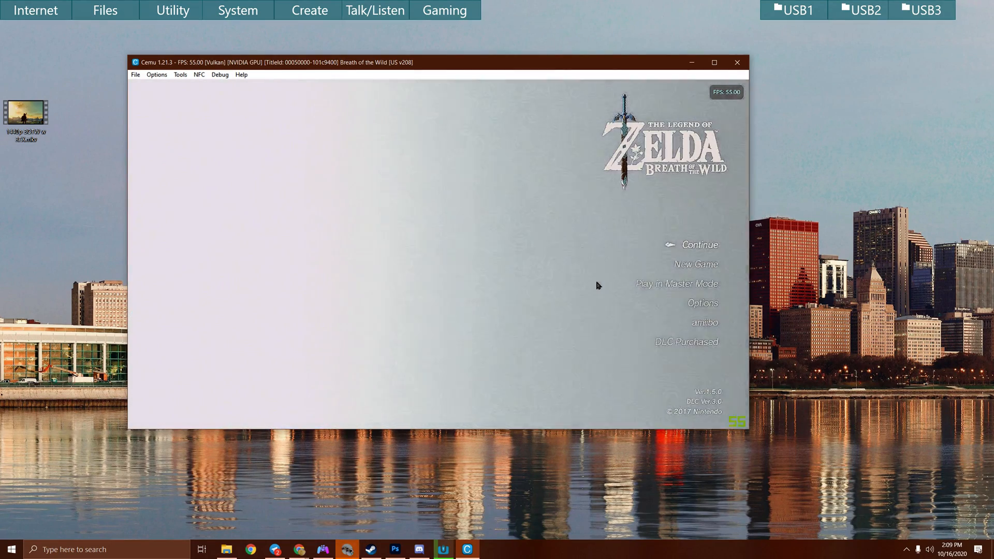
pyautogui.click(700, 245)
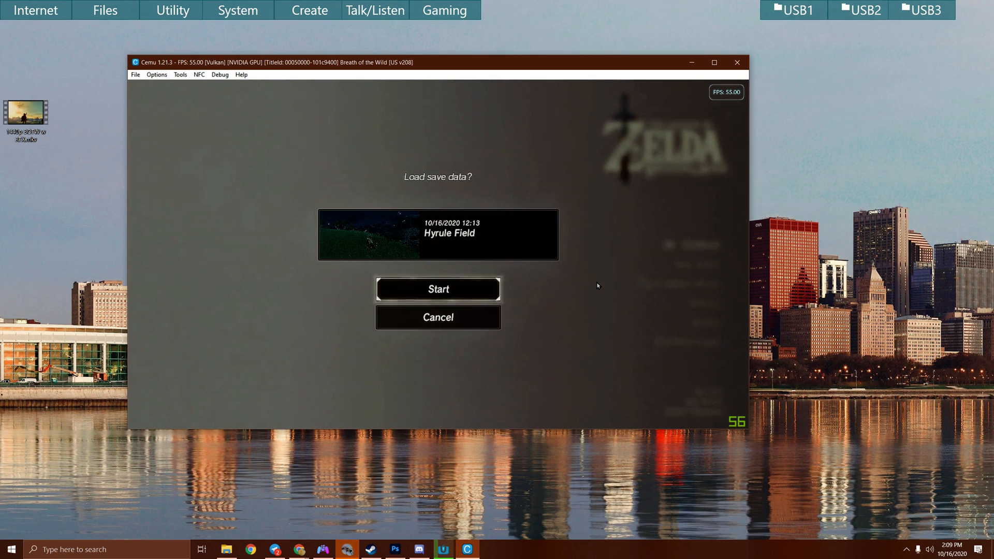
pyautogui.click(438, 288)
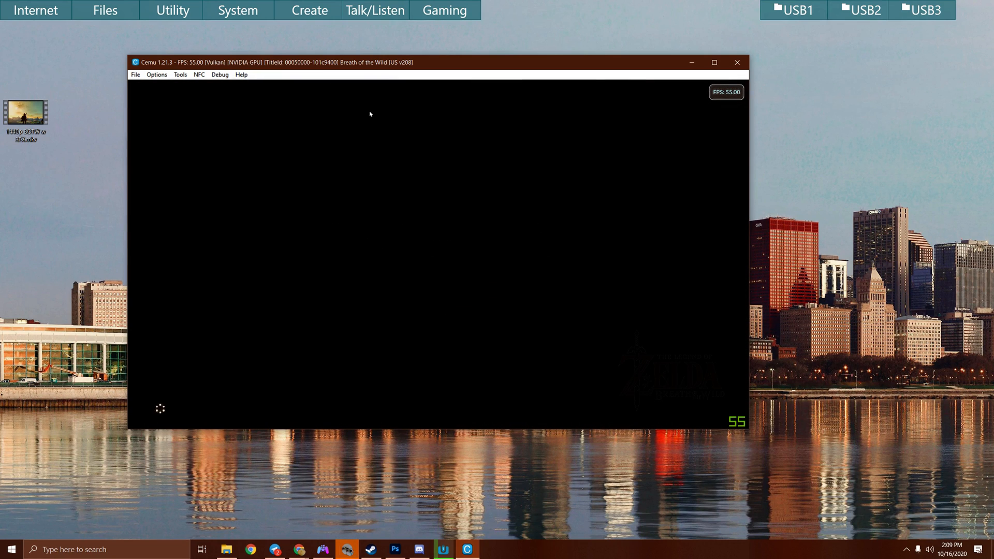